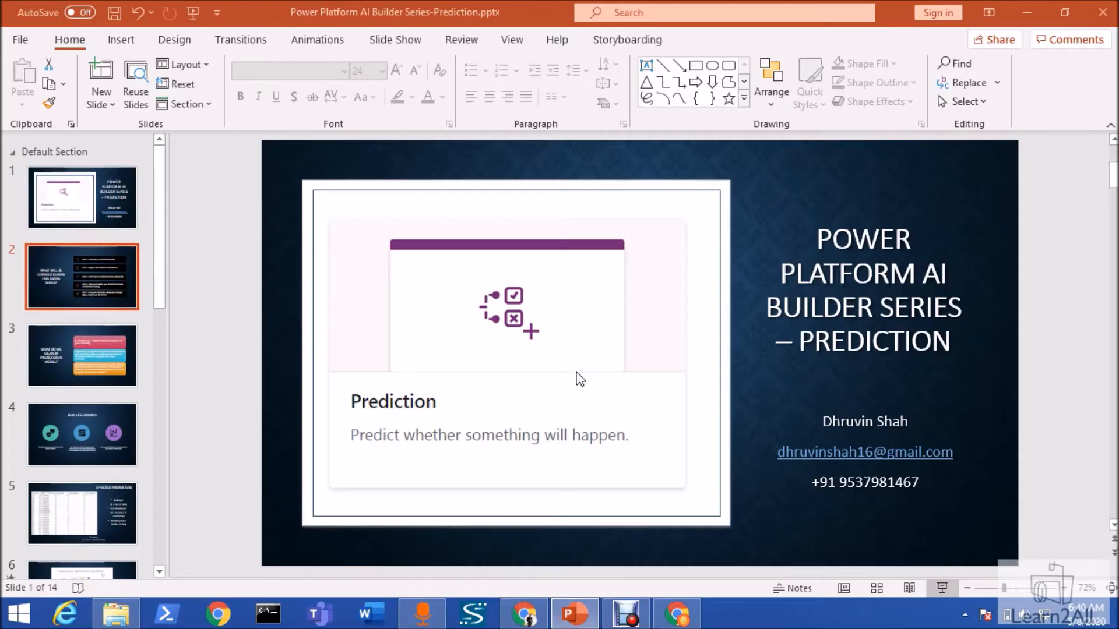
Bring up MovieAnalysis.xlsx in Excel and scroll through its data to April 2011.
click(727, 613)
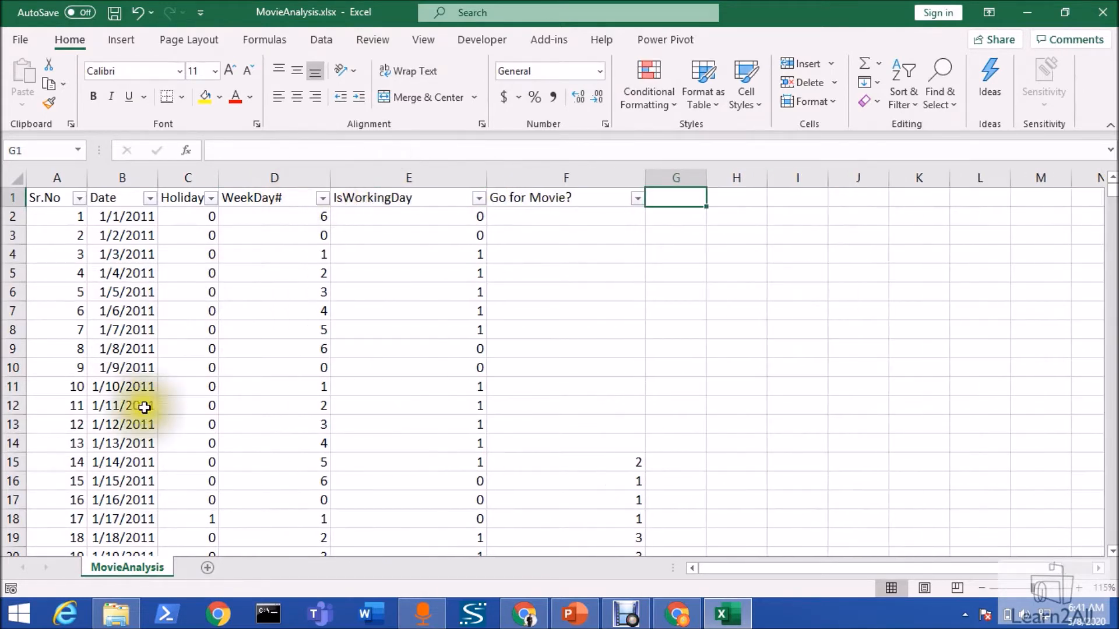
mouse_move(216, 356)
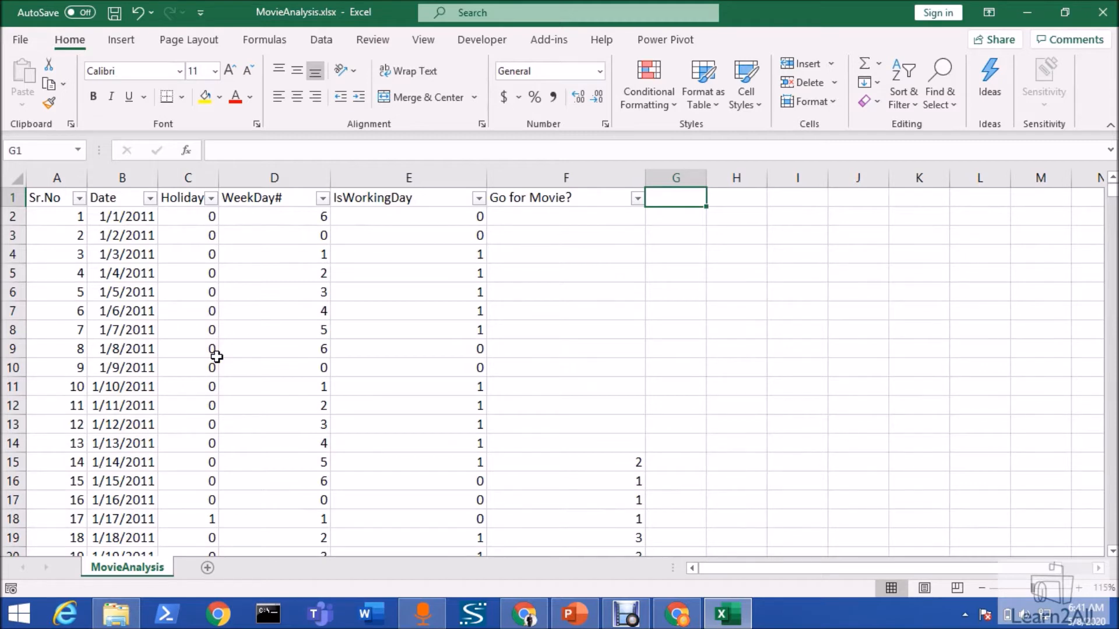
scroll(down, 3)
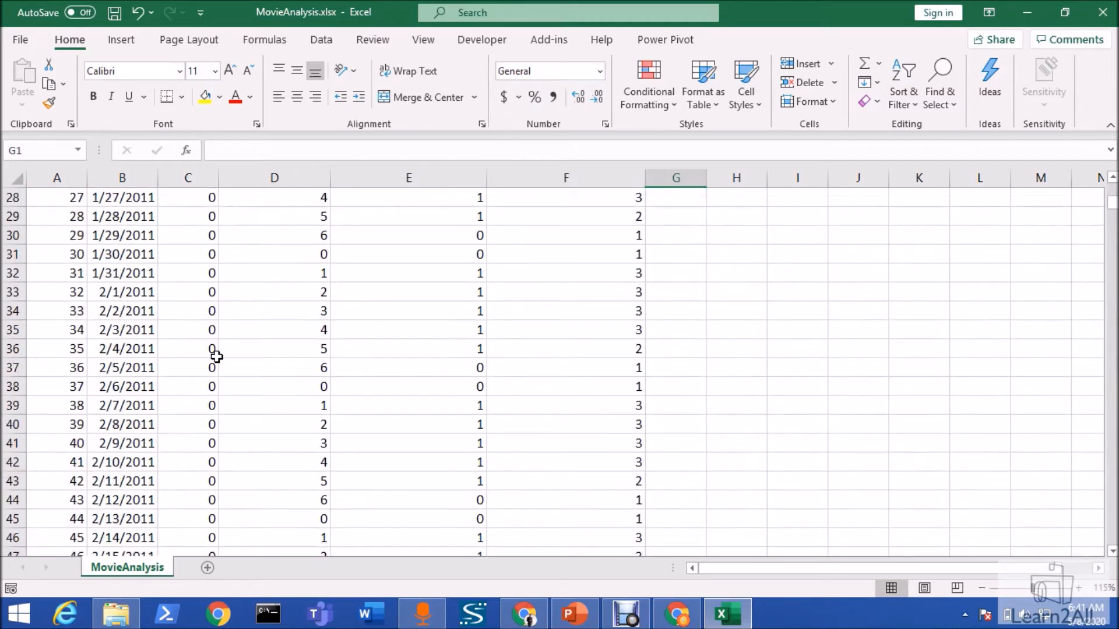
scroll(down, 3)
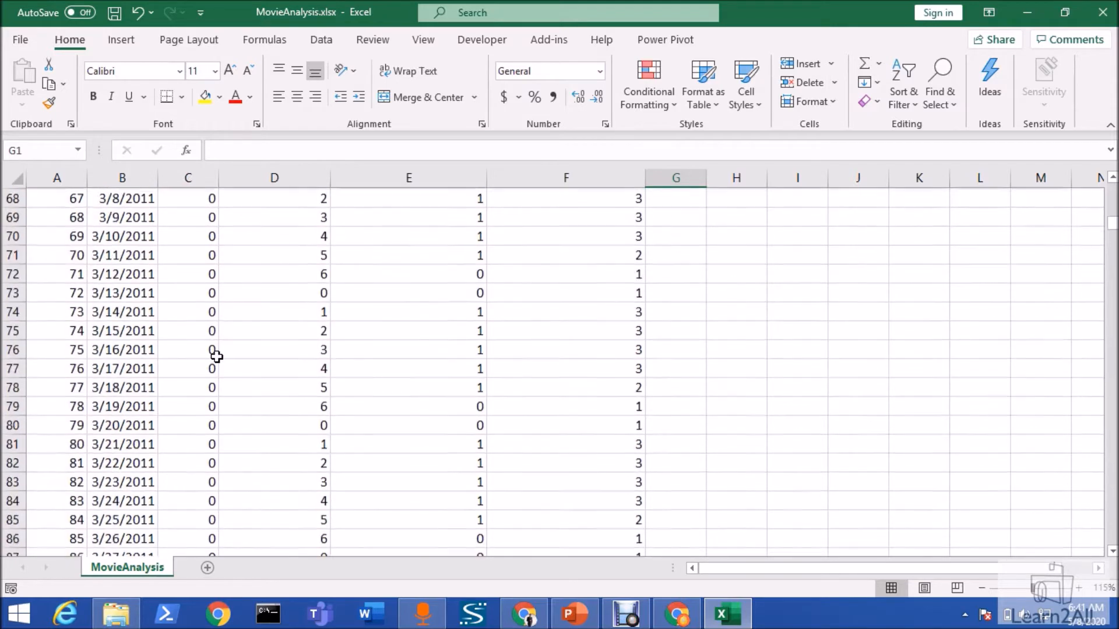
scroll(down, 3)
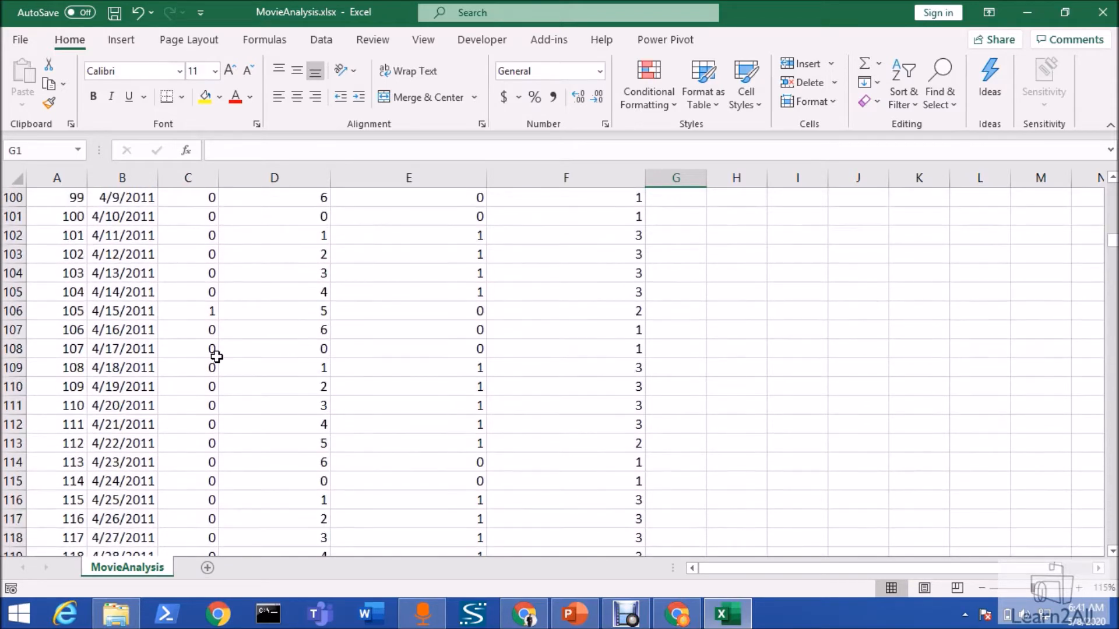
scroll(up, 3)
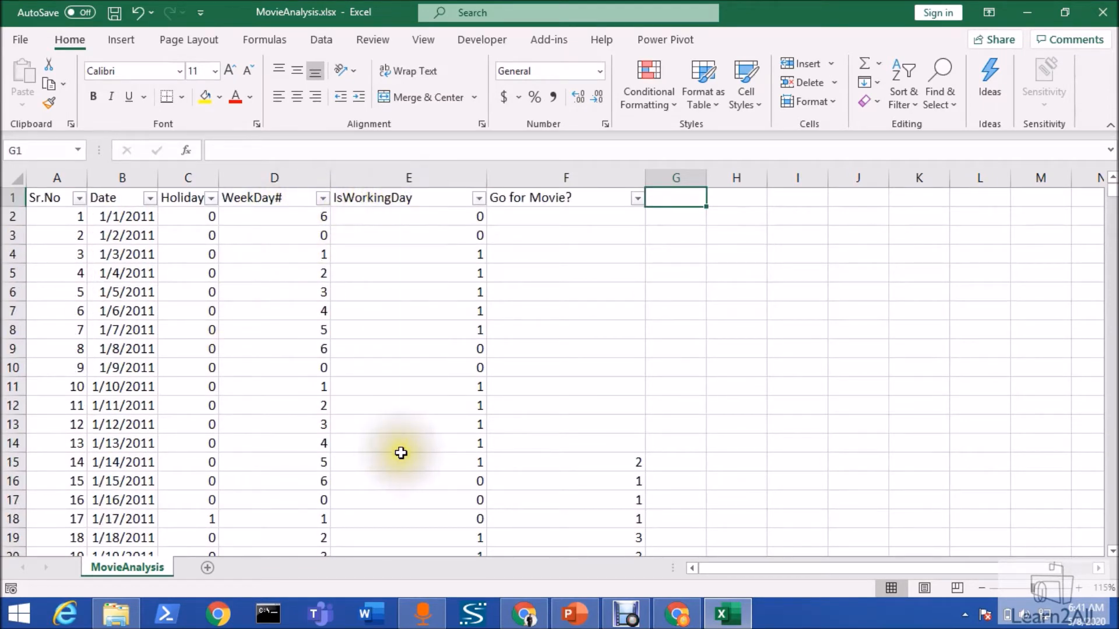
mouse_move(596, 485)
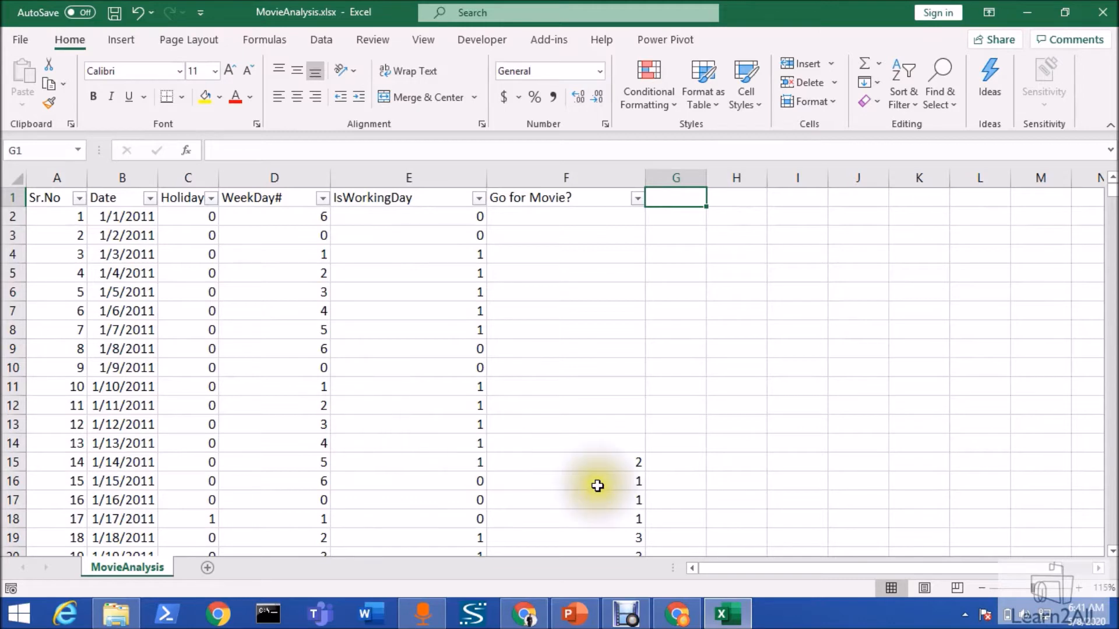
mouse_move(571, 477)
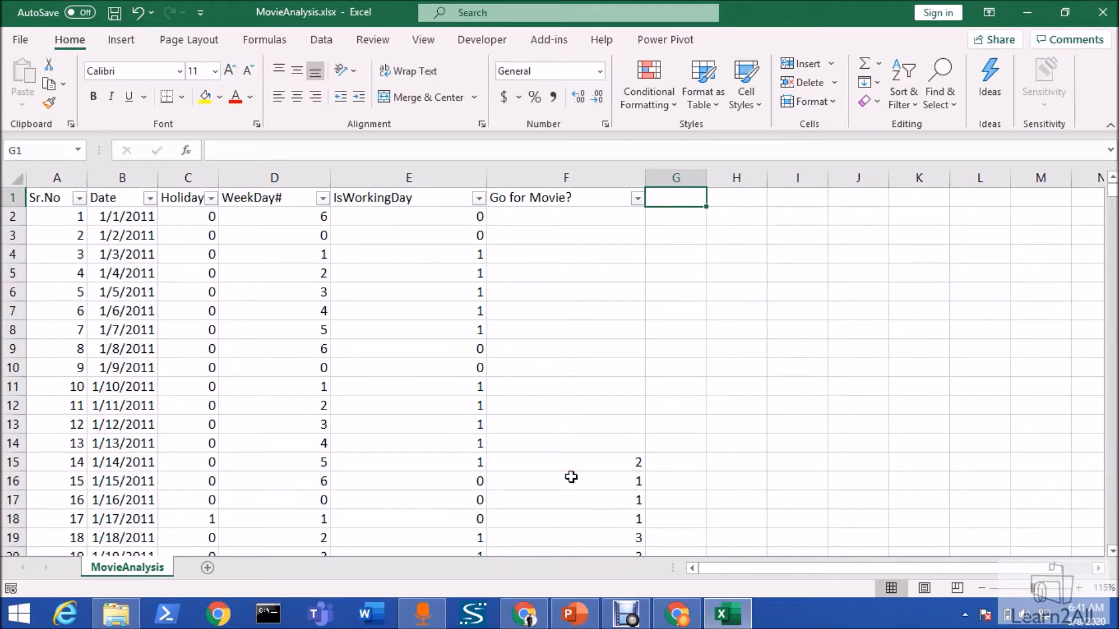
click(565, 177)
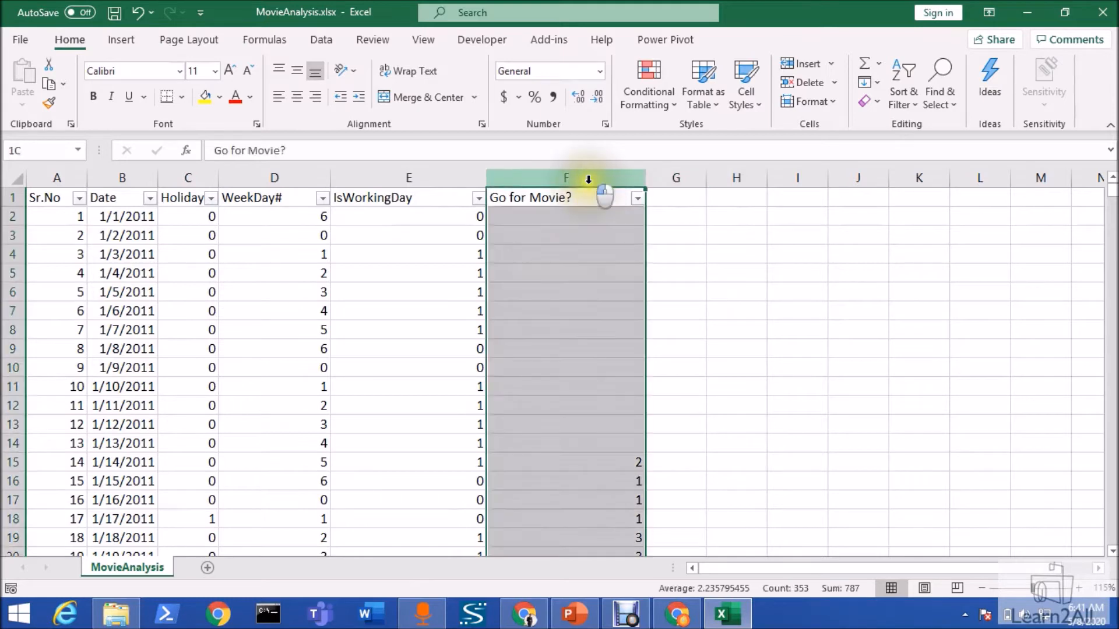
click(566, 405)
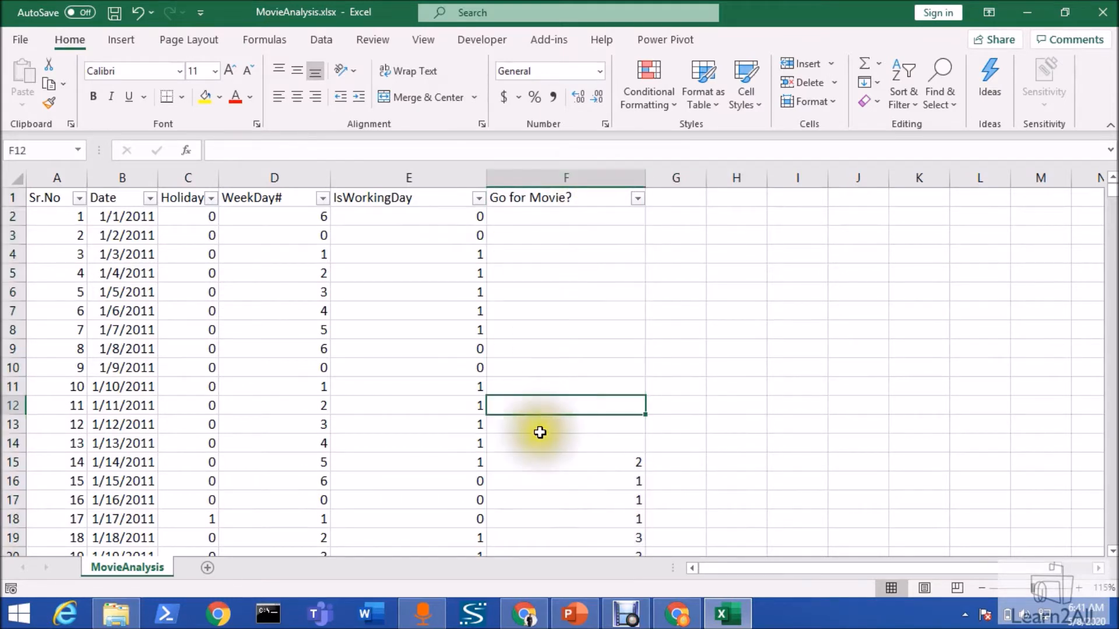
scroll(down, 3)
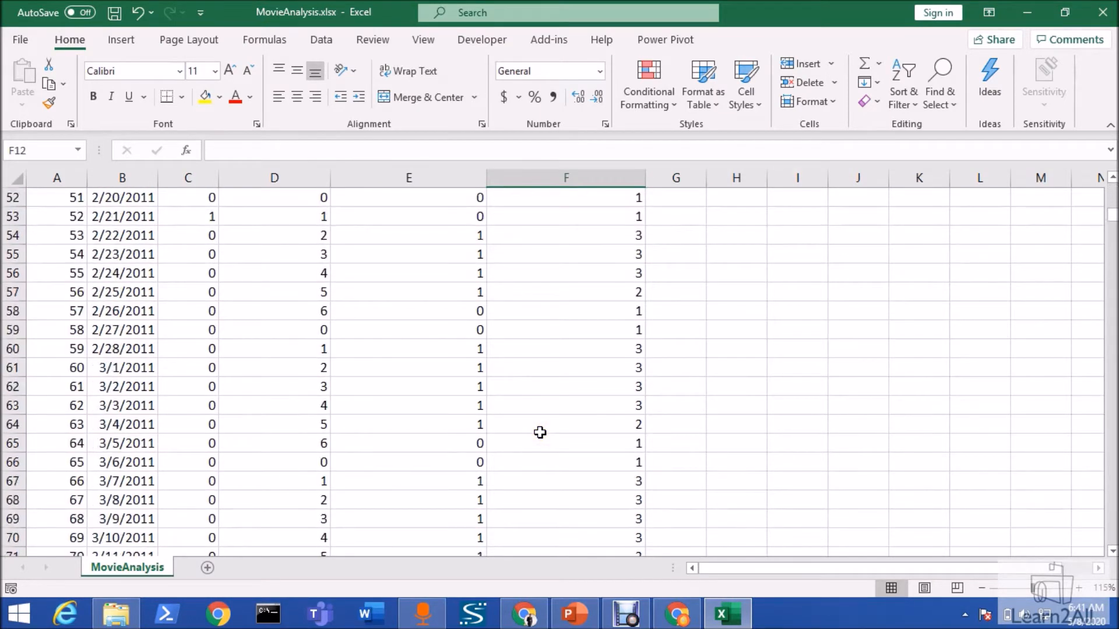
scroll(down, 3)
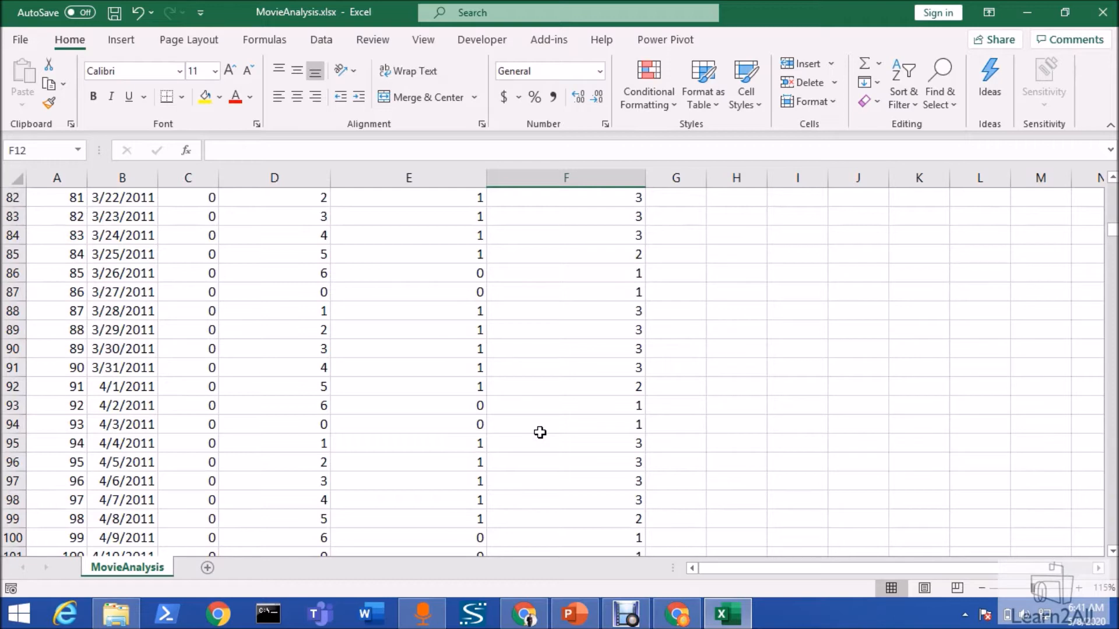
mouse_move(331, 344)
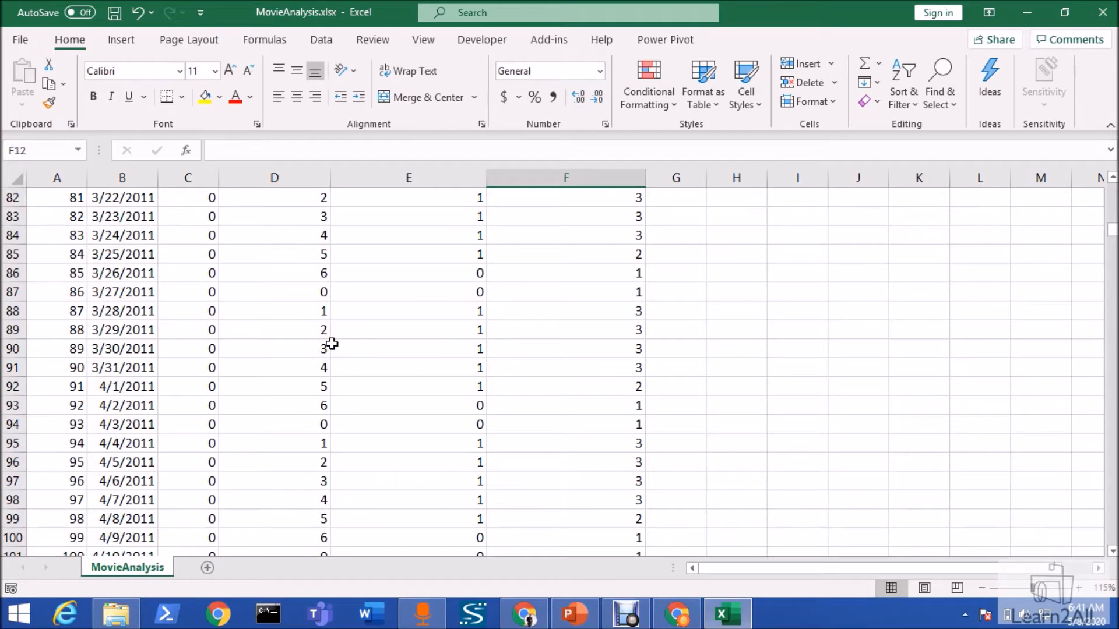
mouse_move(329, 368)
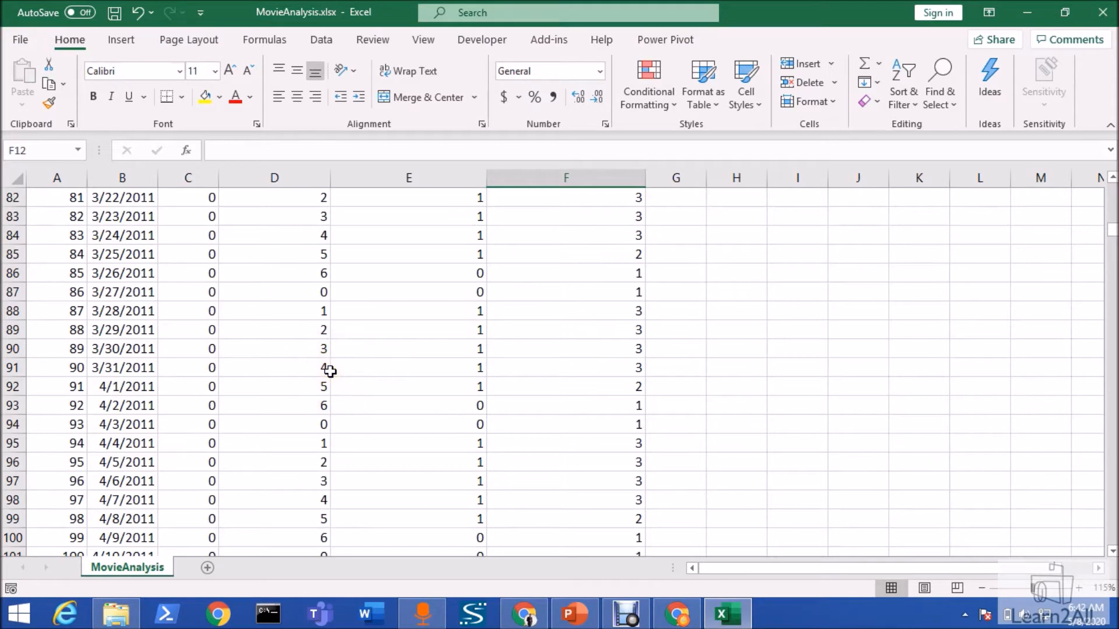
scroll(down, 3)
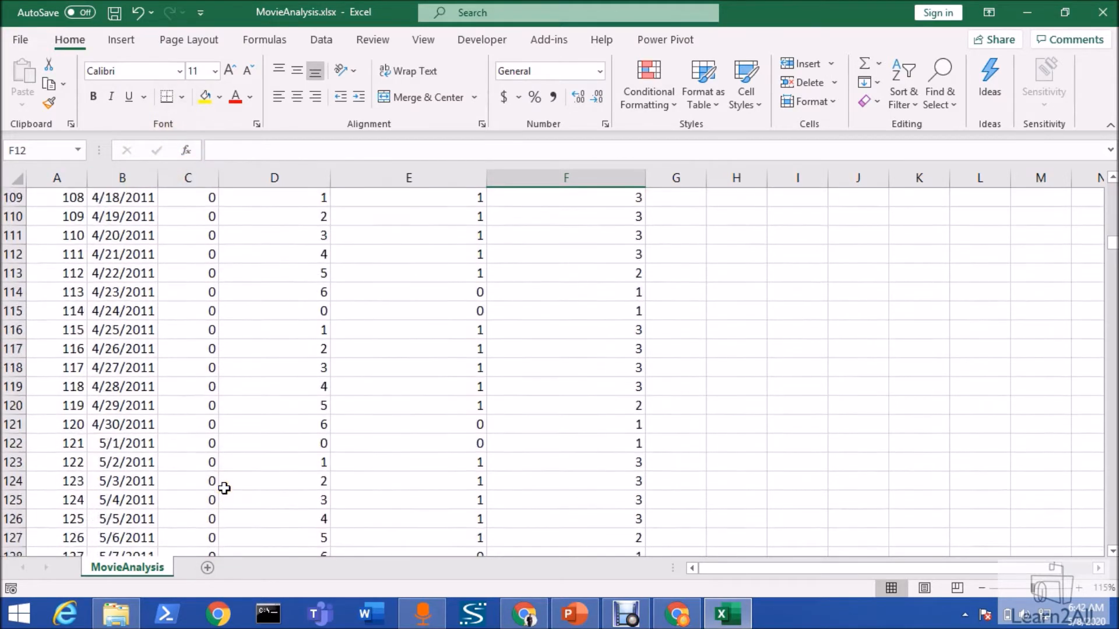
scroll(down, 3)
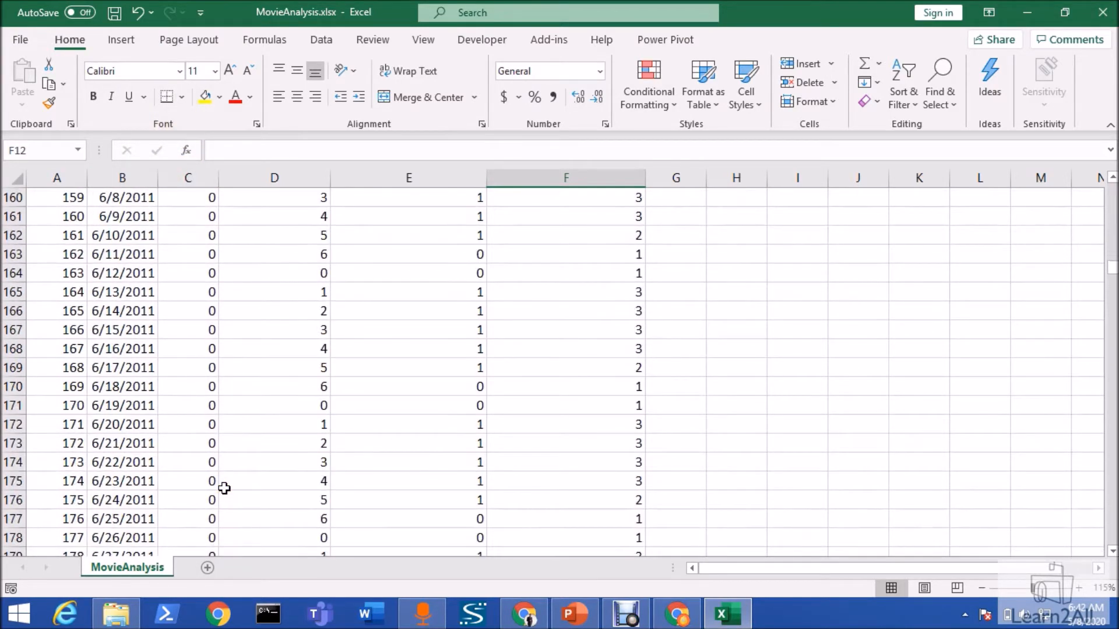
scroll(down, 3)
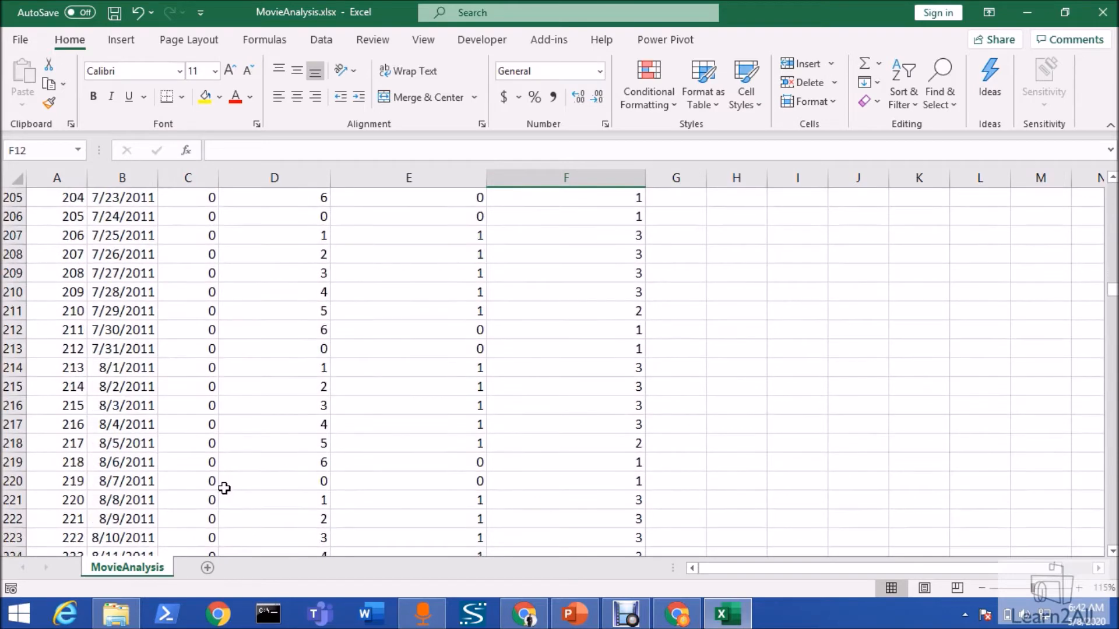
scroll(down, 3)
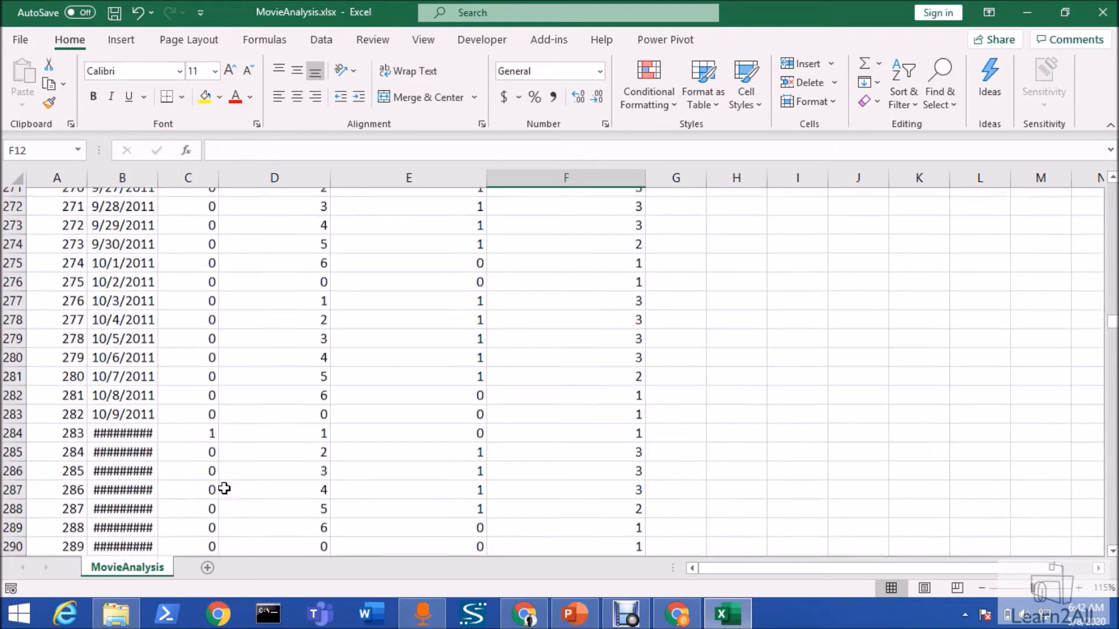
scroll(down, 3)
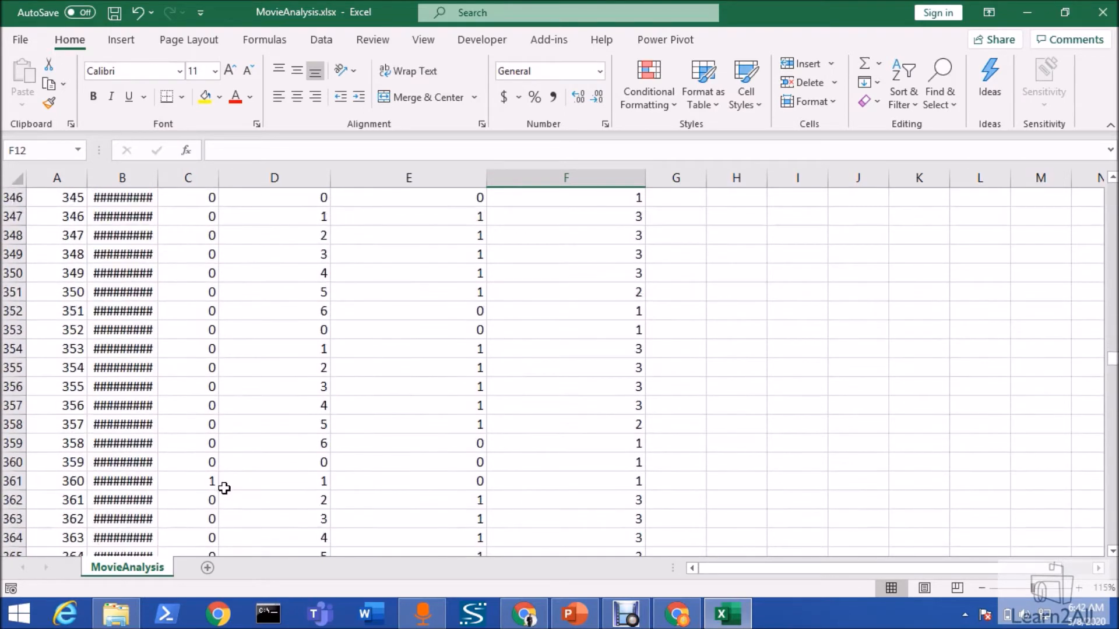
scroll(down, 3)
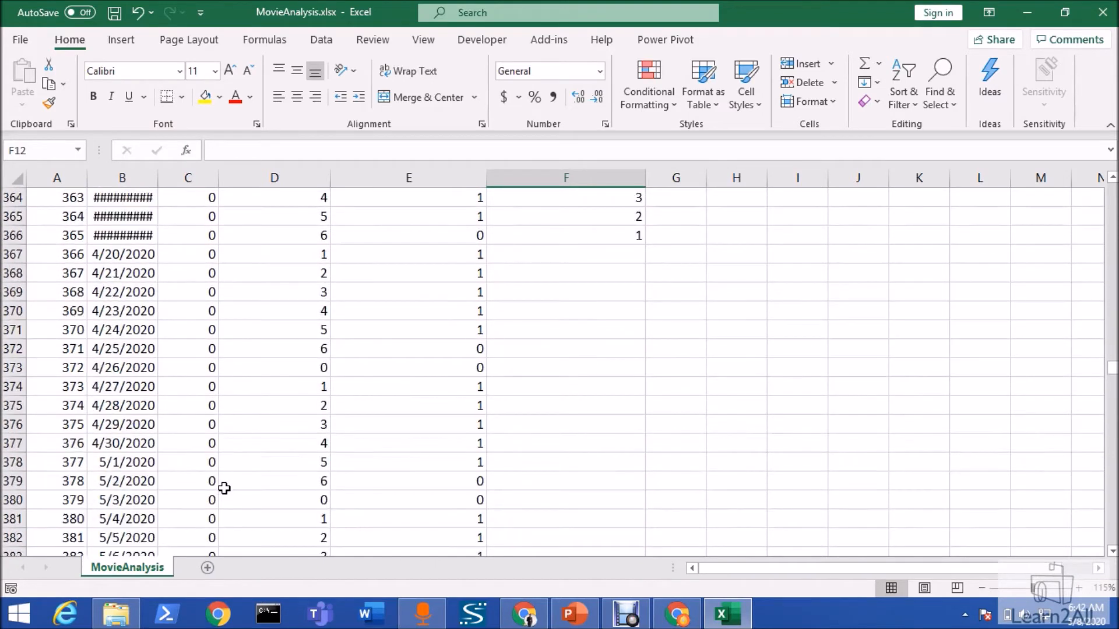
click(566, 367)
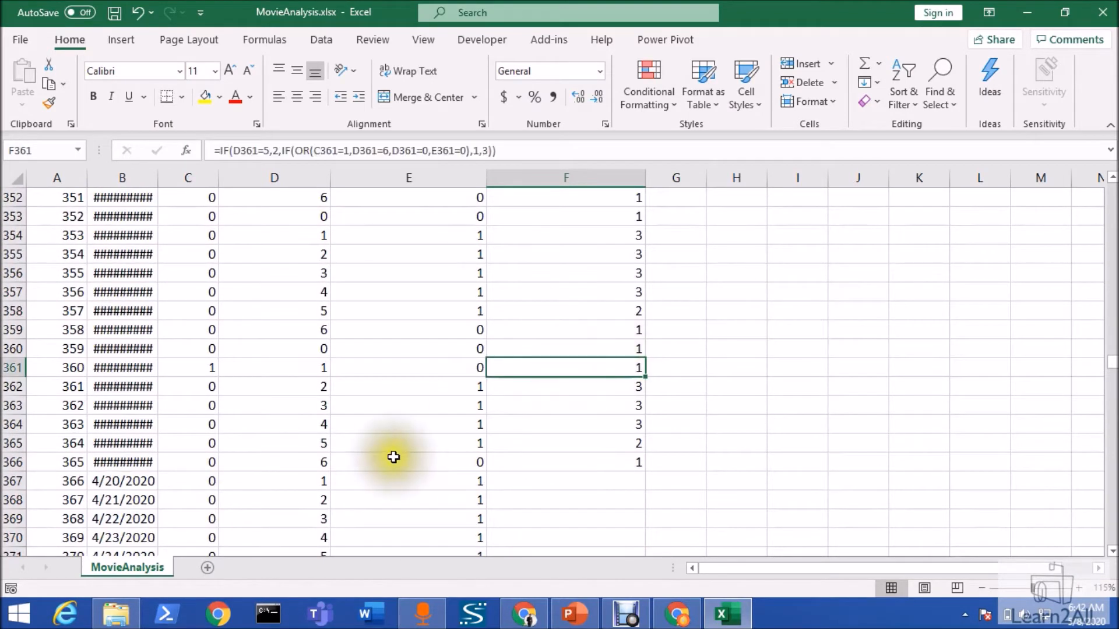
scroll(down, 3)
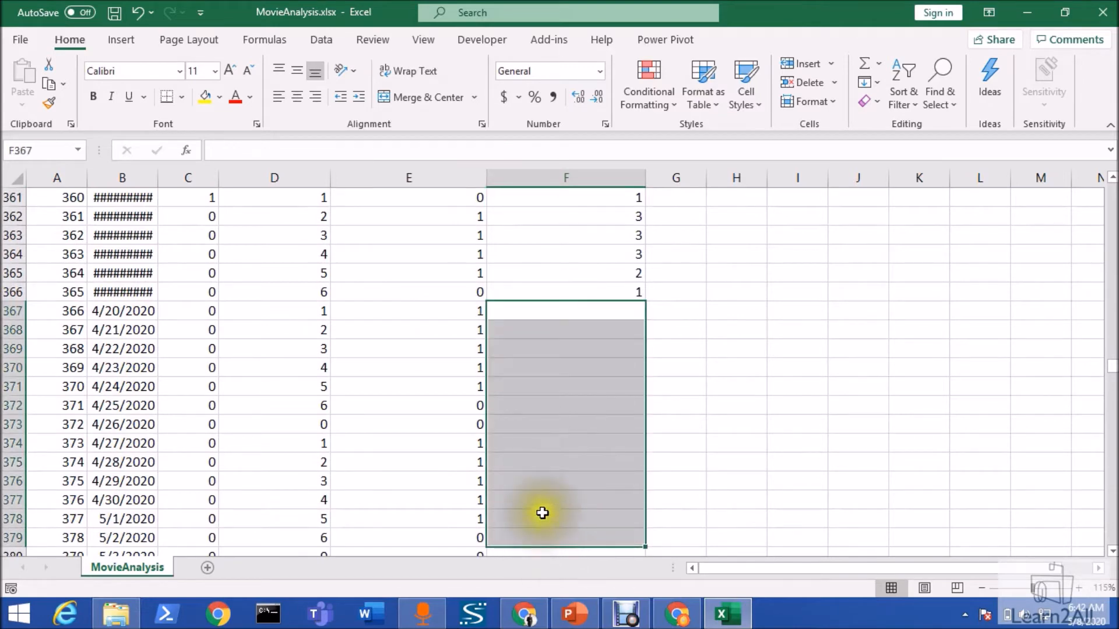
scroll(down, 3)
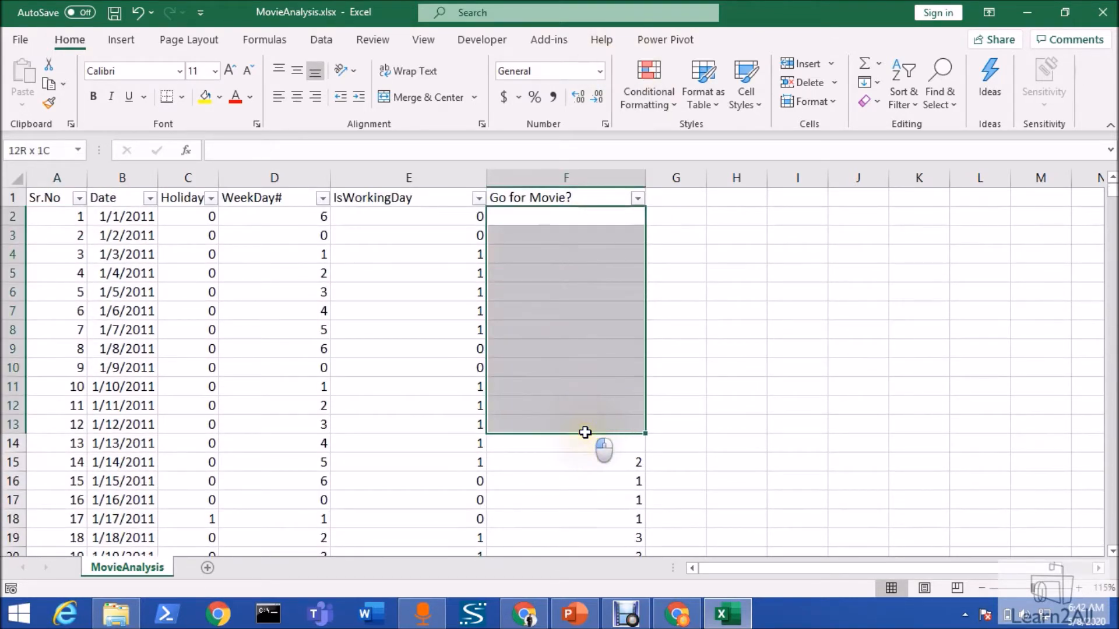
scroll(down, 3)
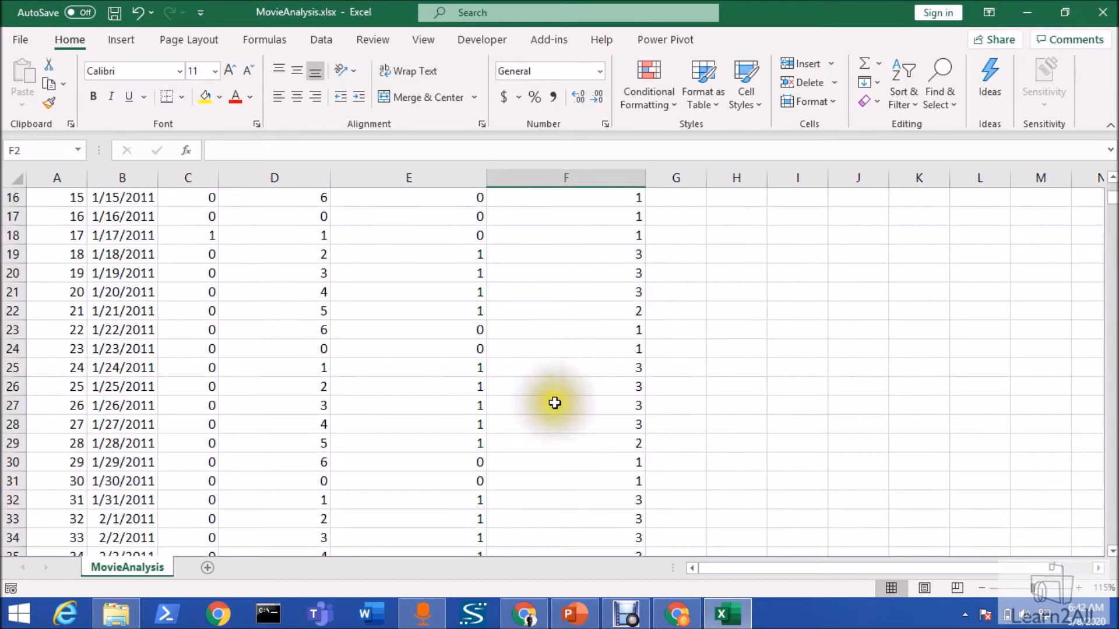
mouse_move(661, 423)
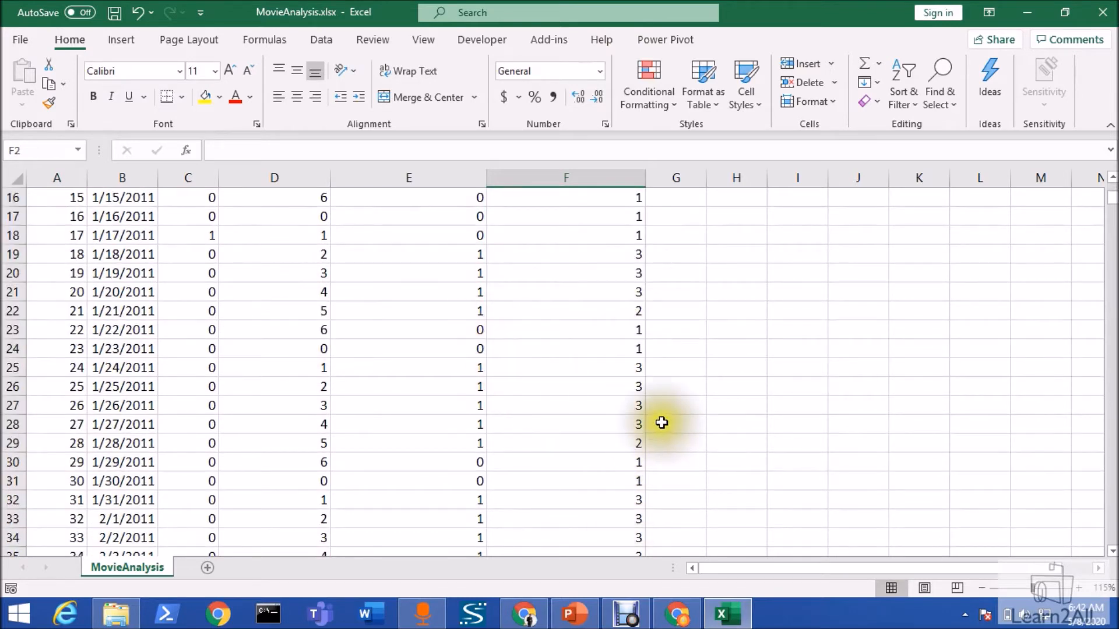
mouse_move(573, 252)
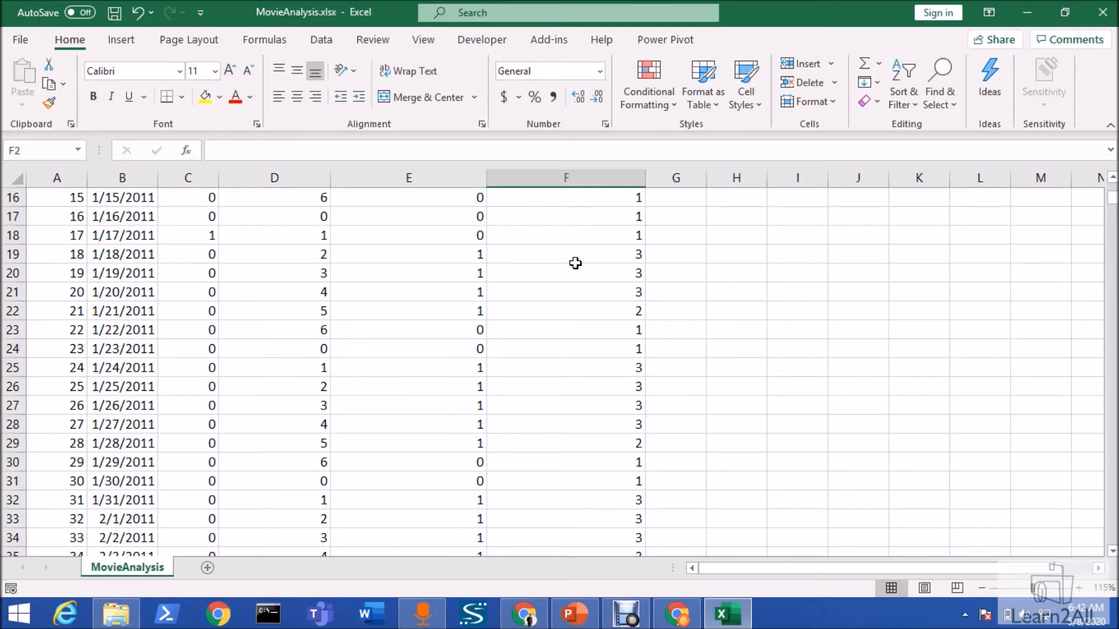
mouse_move(676, 612)
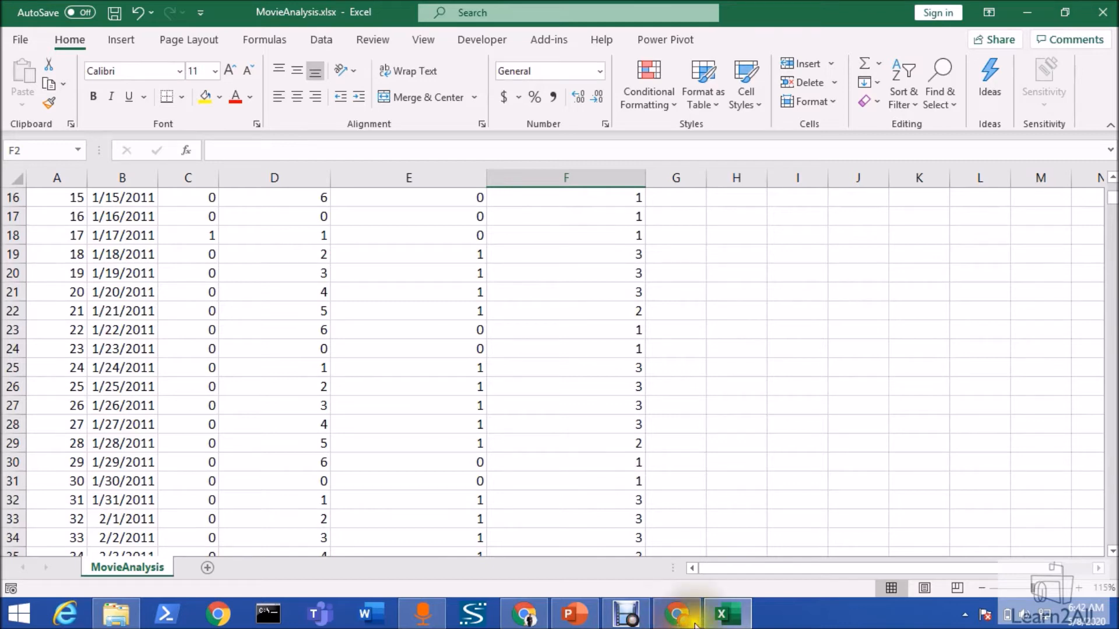
In the Power Apps browser window, go to Data > Entities for the AI-May environment.
click(676, 612)
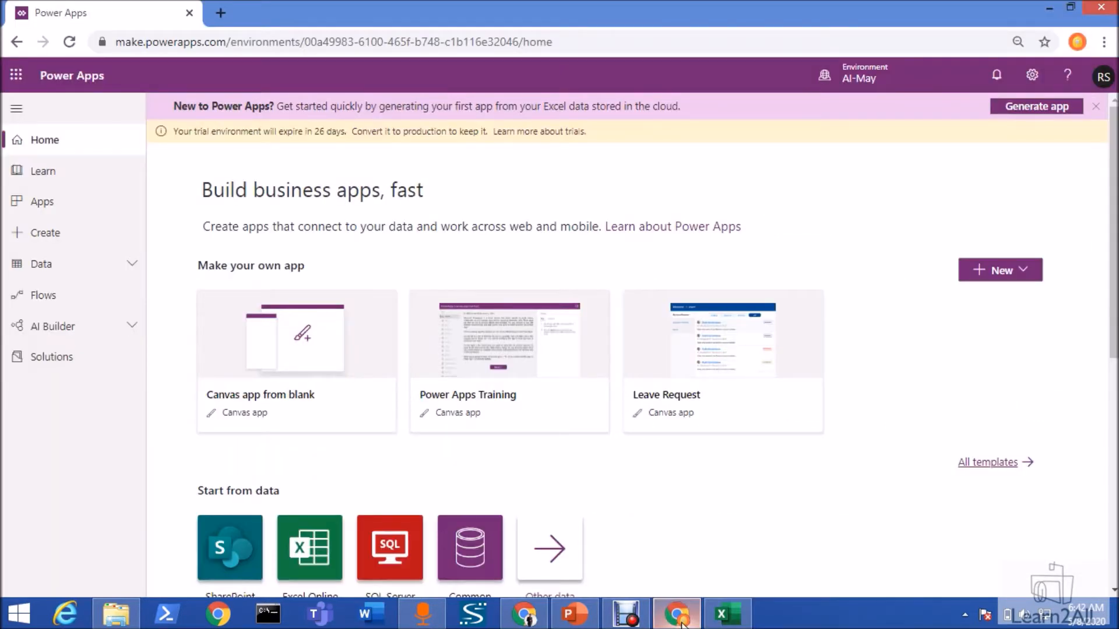
mouse_move(112, 237)
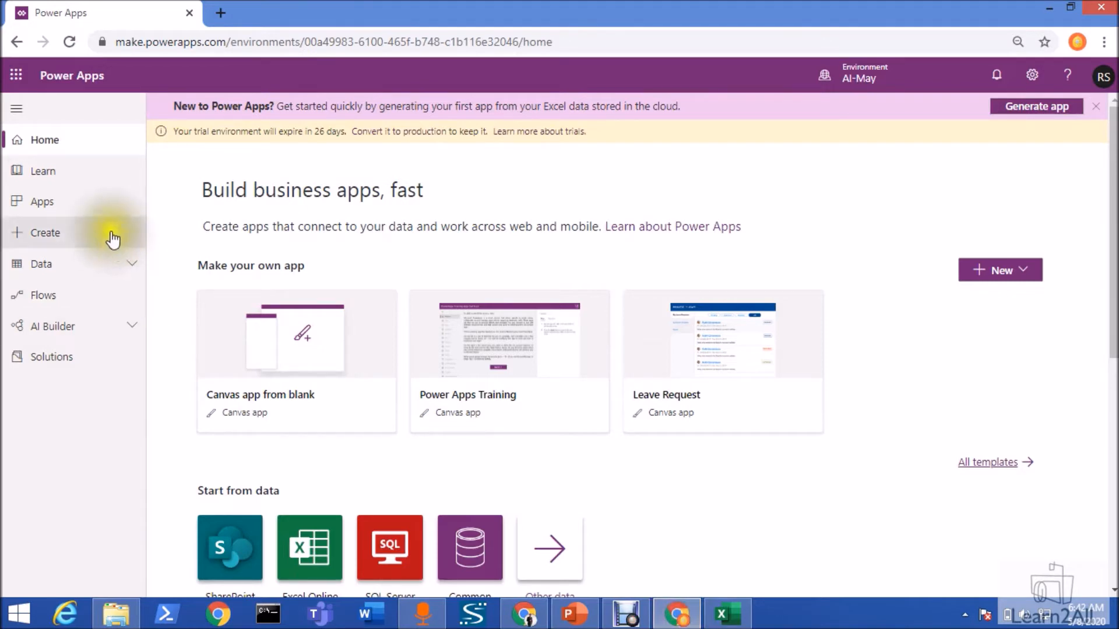
mouse_move(99, 214)
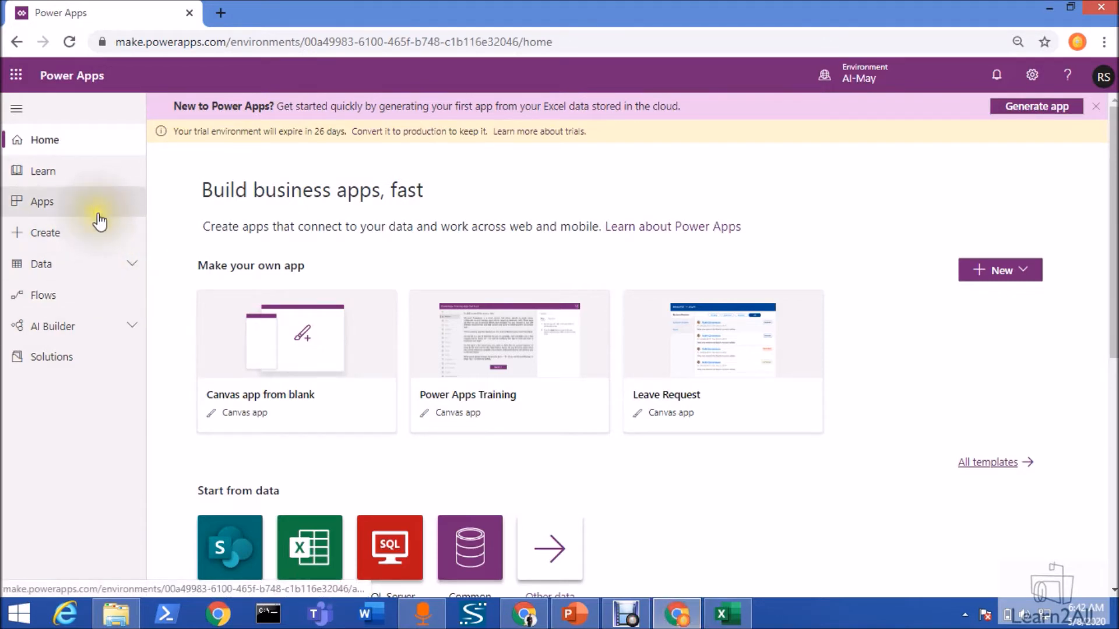
click(41, 264)
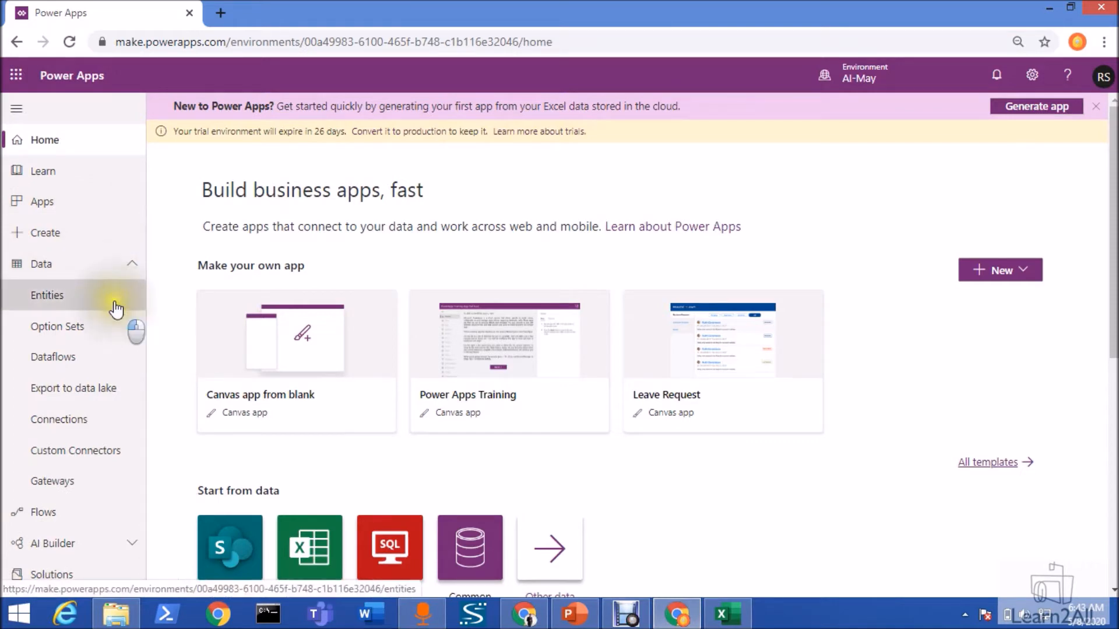
click(47, 295)
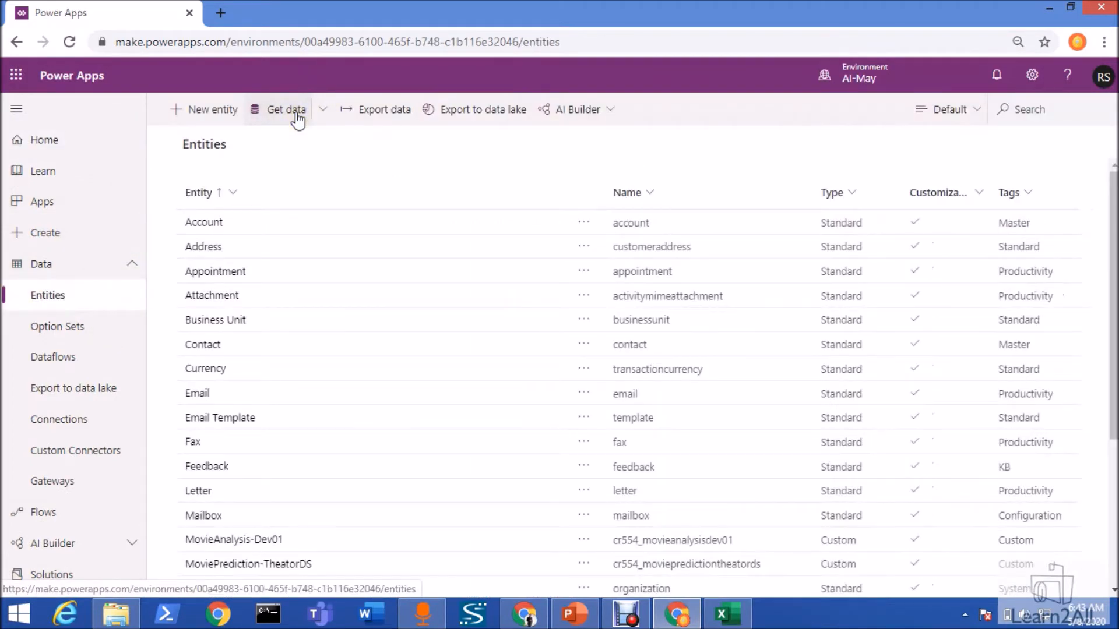
Start Get data in Power Query and choose Excel as the data source.
click(286, 109)
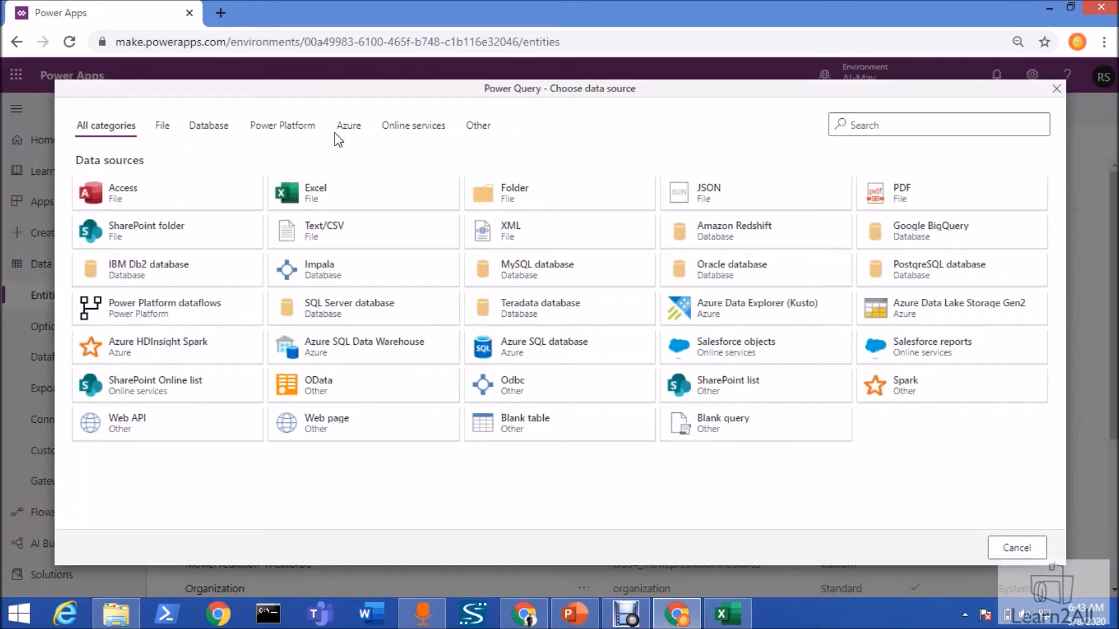
mouse_move(335, 193)
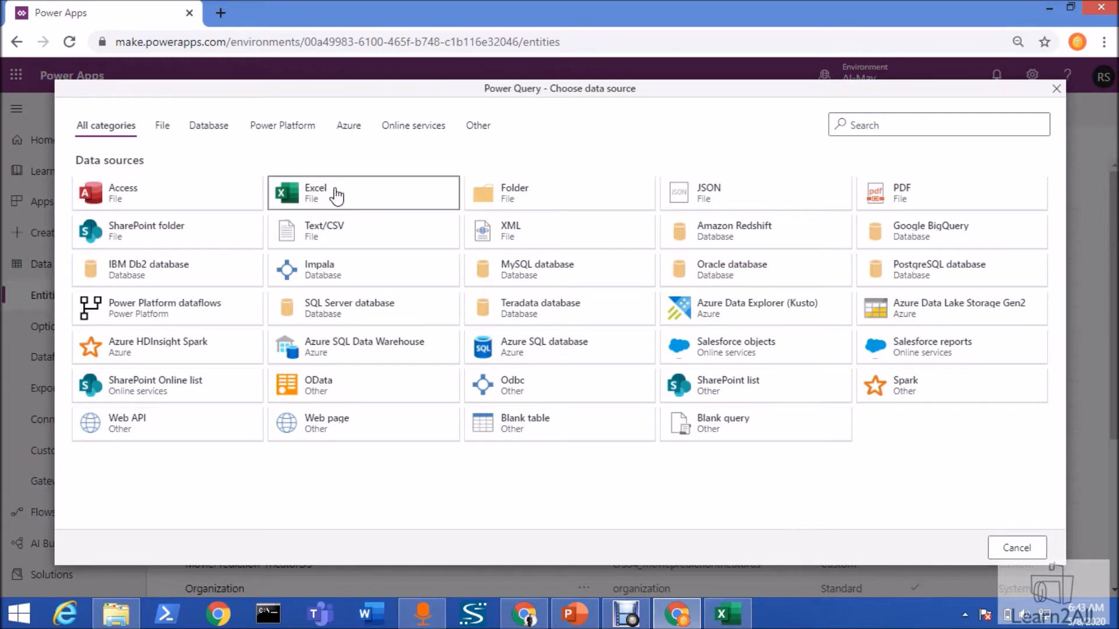
click(336, 192)
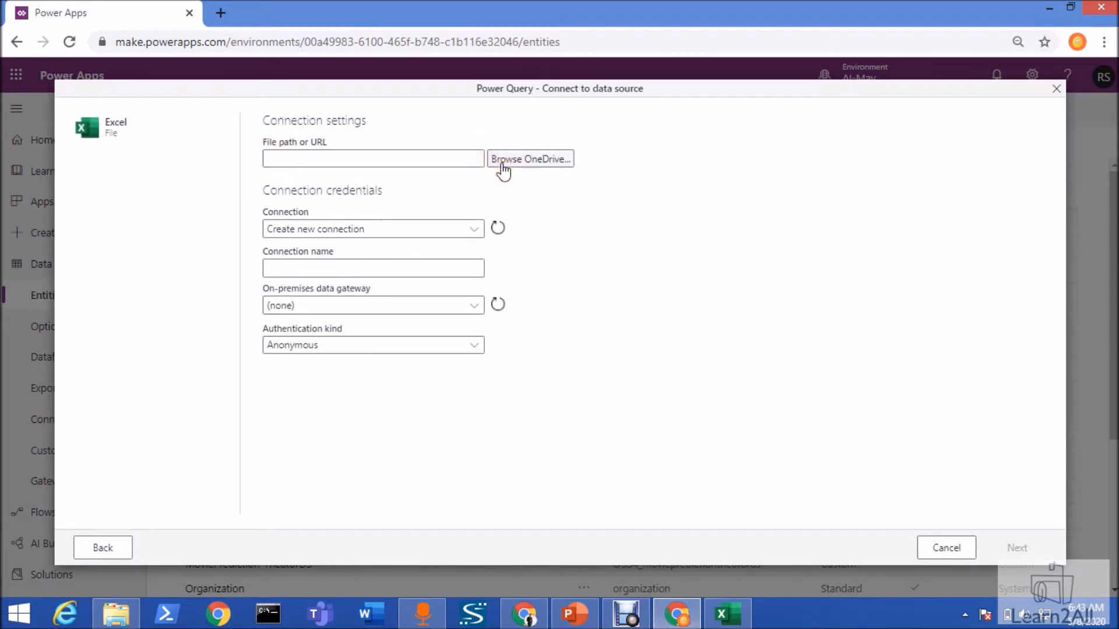
Connect to MovieAnalysis.xlsx from the OneDrive Prediction - Model folder.
click(529, 158)
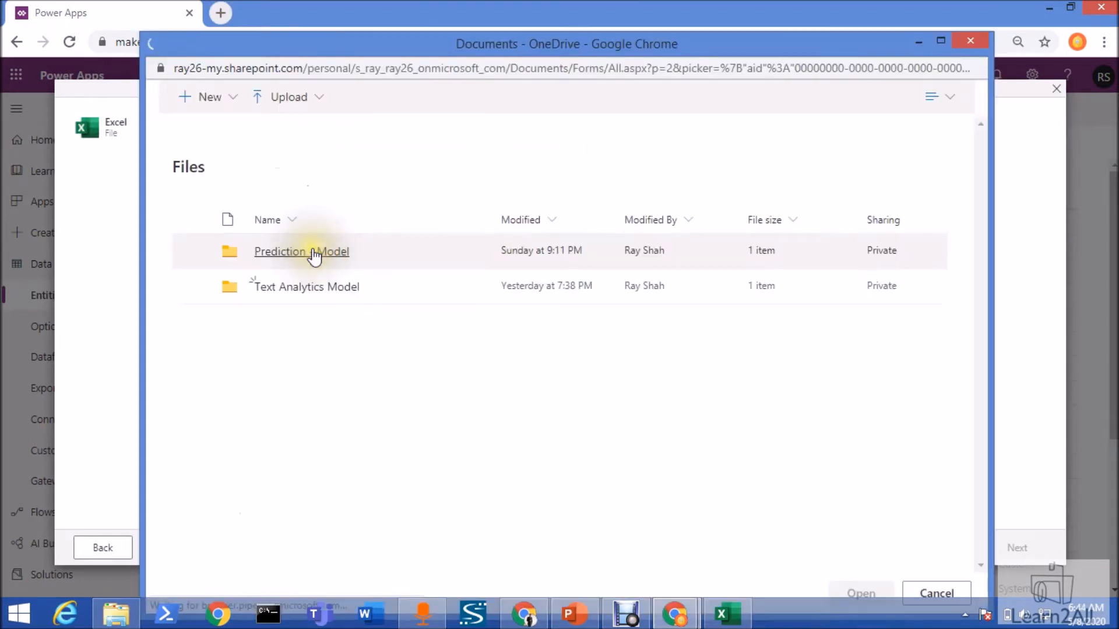
click(301, 251)
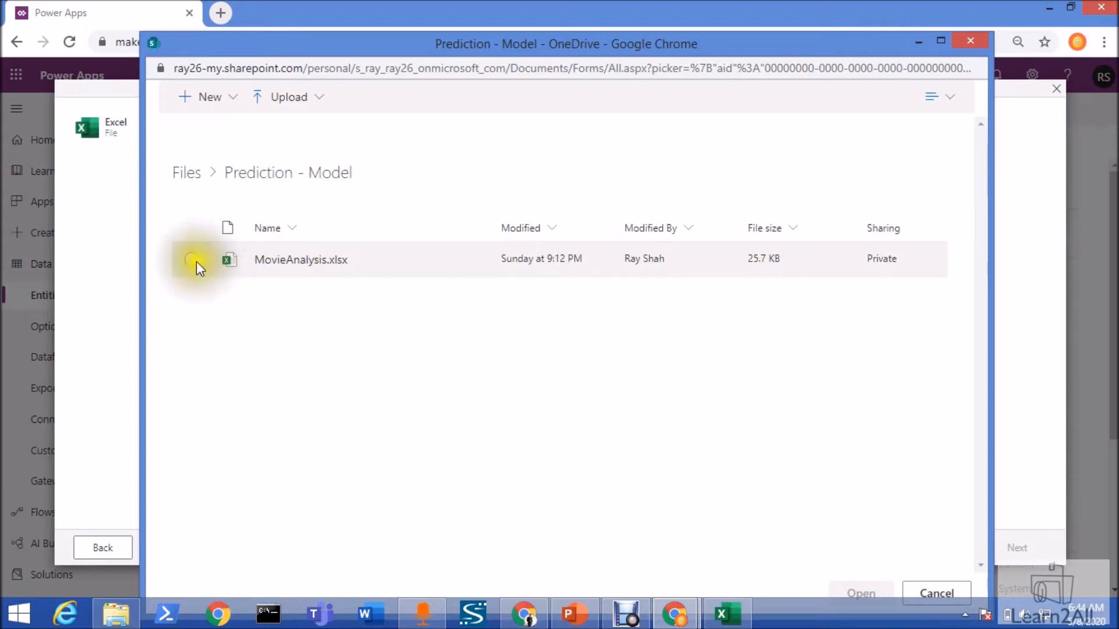
click(191, 259)
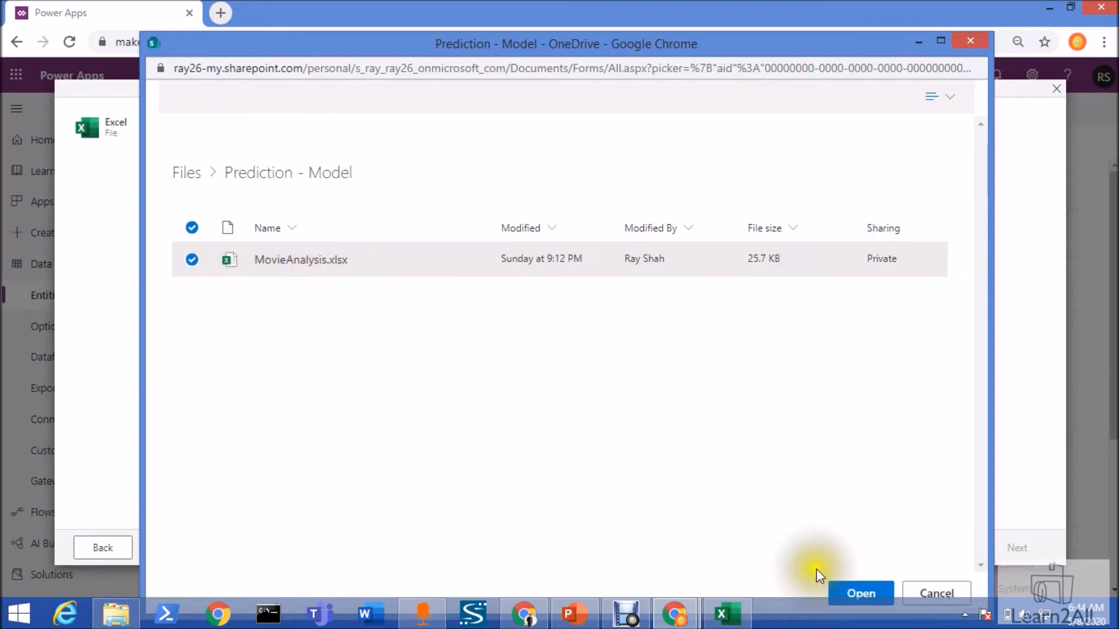
mouse_move(860, 524)
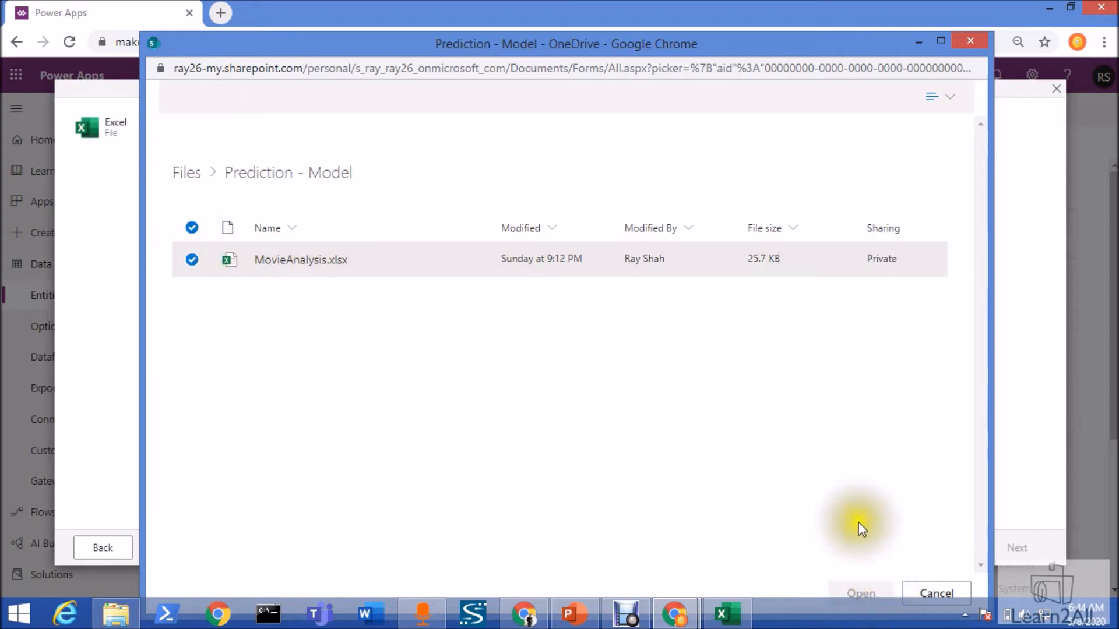
click(860, 593)
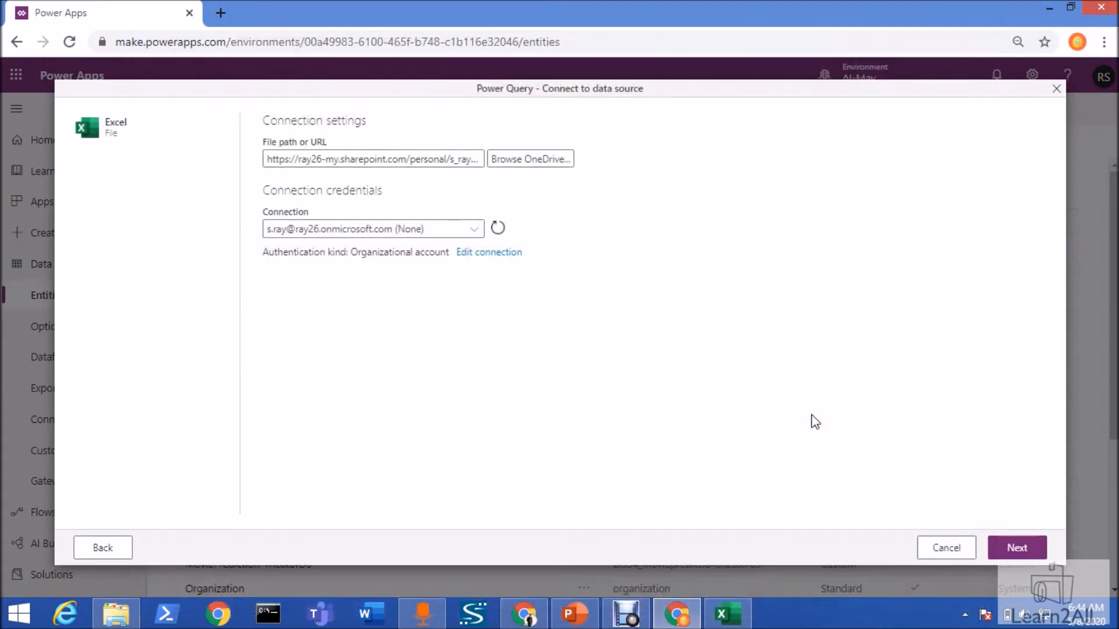
click(1016, 547)
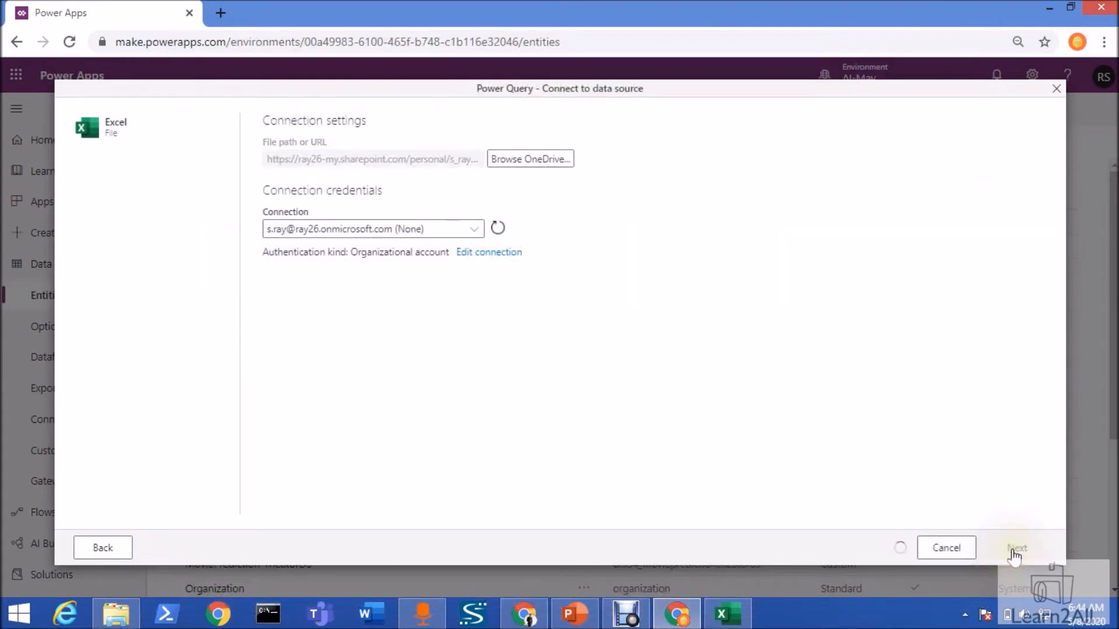
click(1017, 547)
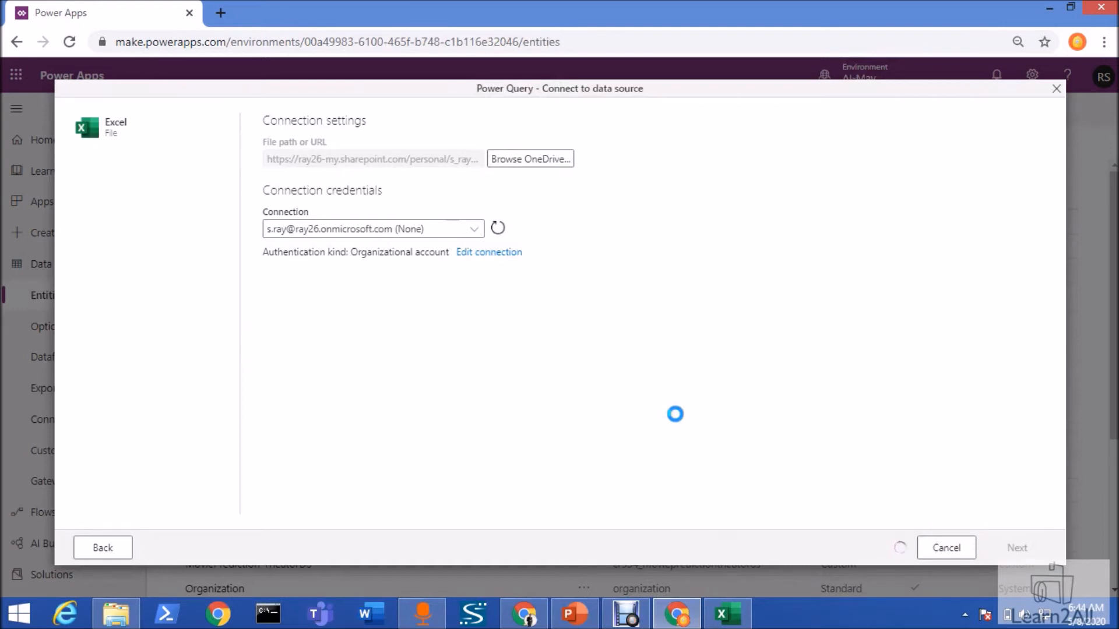
click(1016, 547)
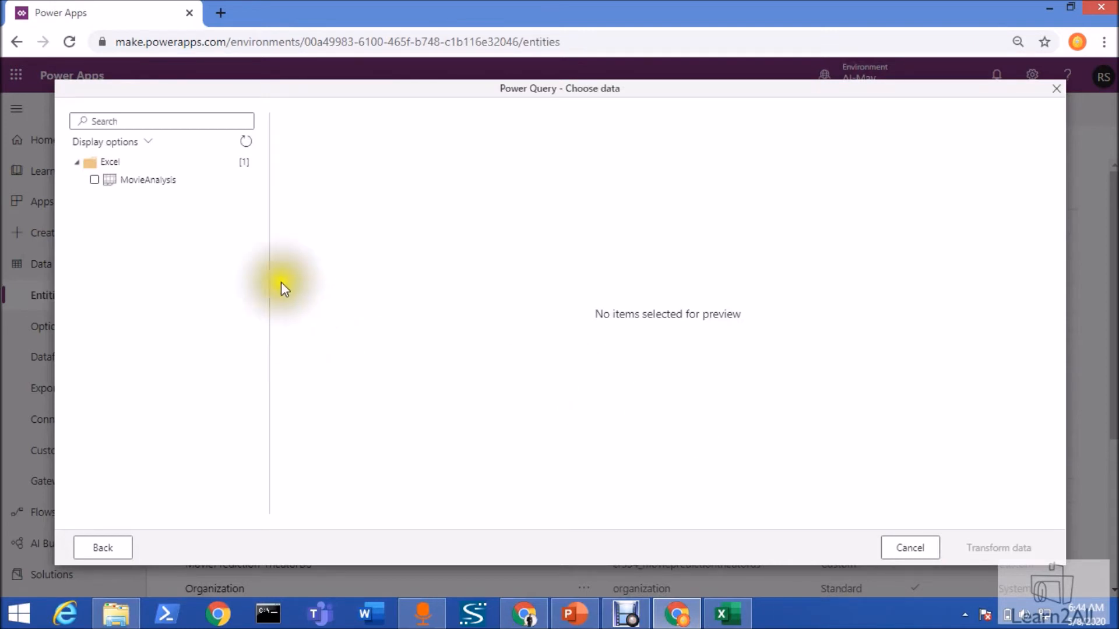
Tick the MovieAnalysis table and open it with Transform data.
click(93, 179)
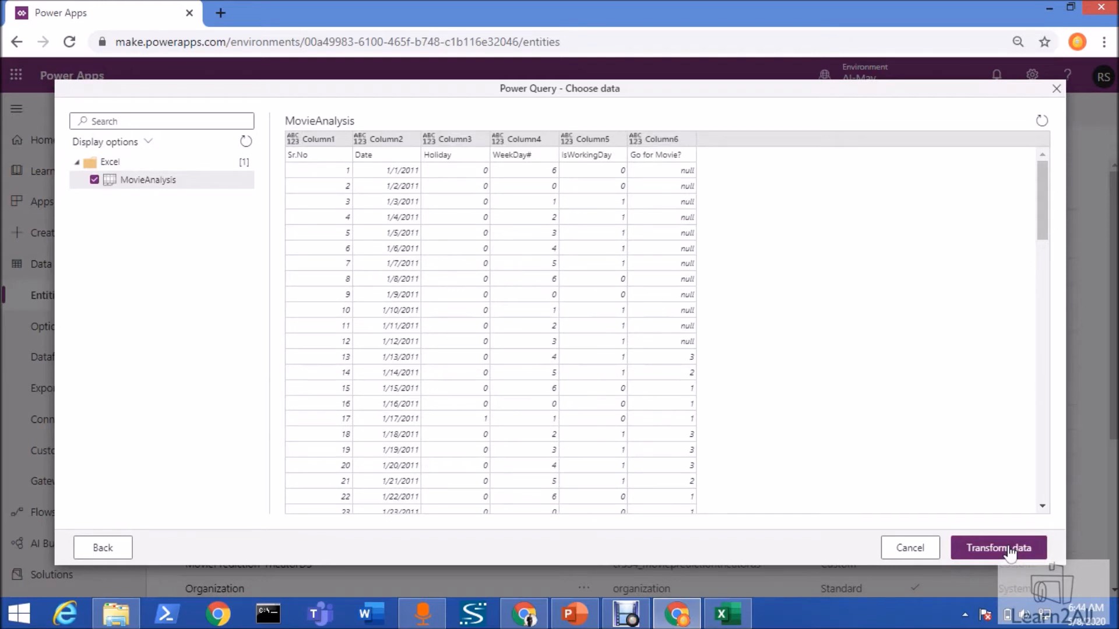
click(998, 548)
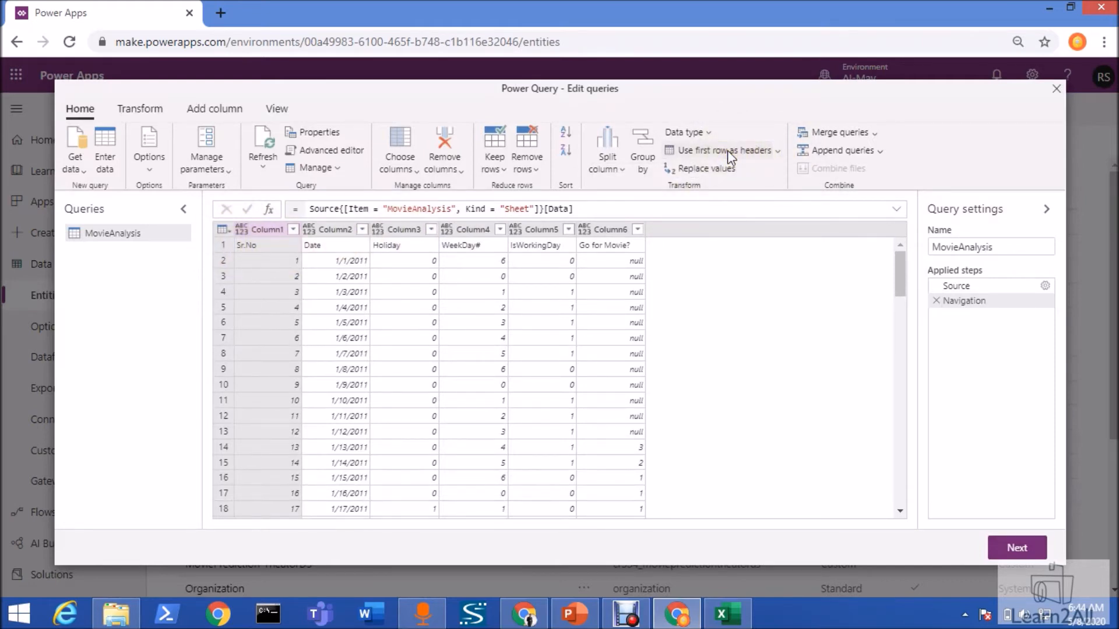
Promote the first row (Sr.No, Date, Holiday…) to headers and continue to entity mapping.
click(722, 149)
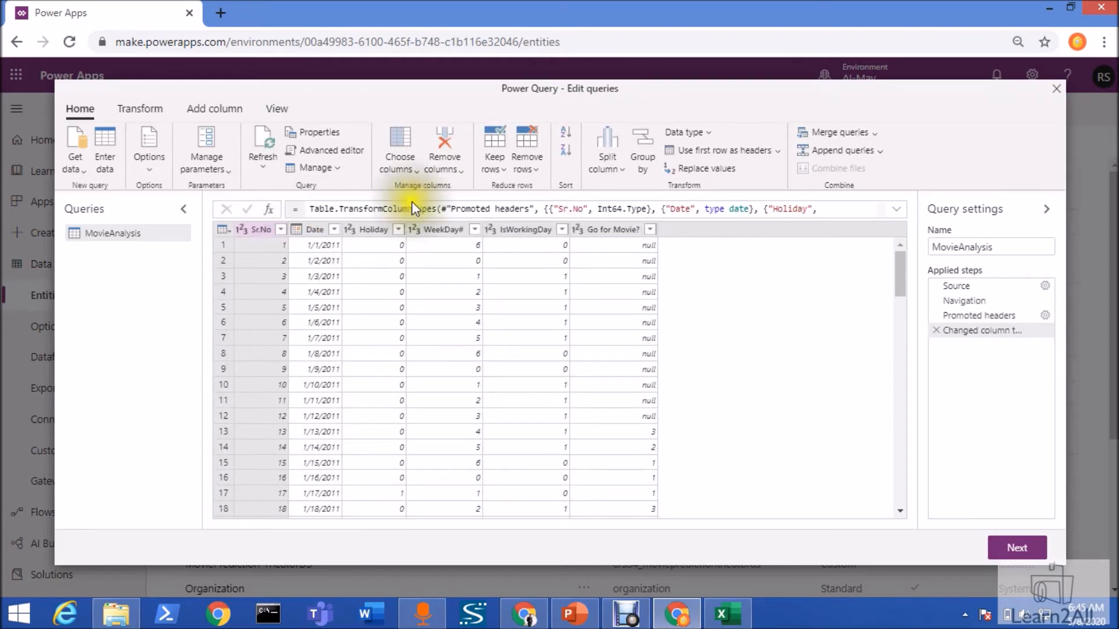
click(1016, 547)
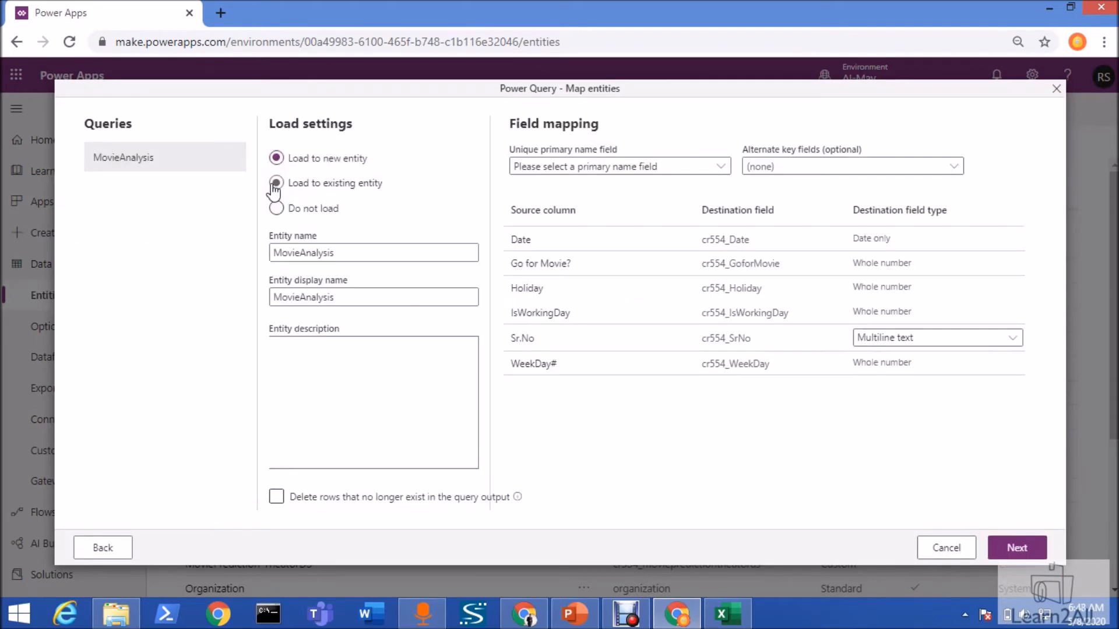
Load to a new entity MovieAnalysis-Dev with matching display name and deletion of missing rows.
click(276, 158)
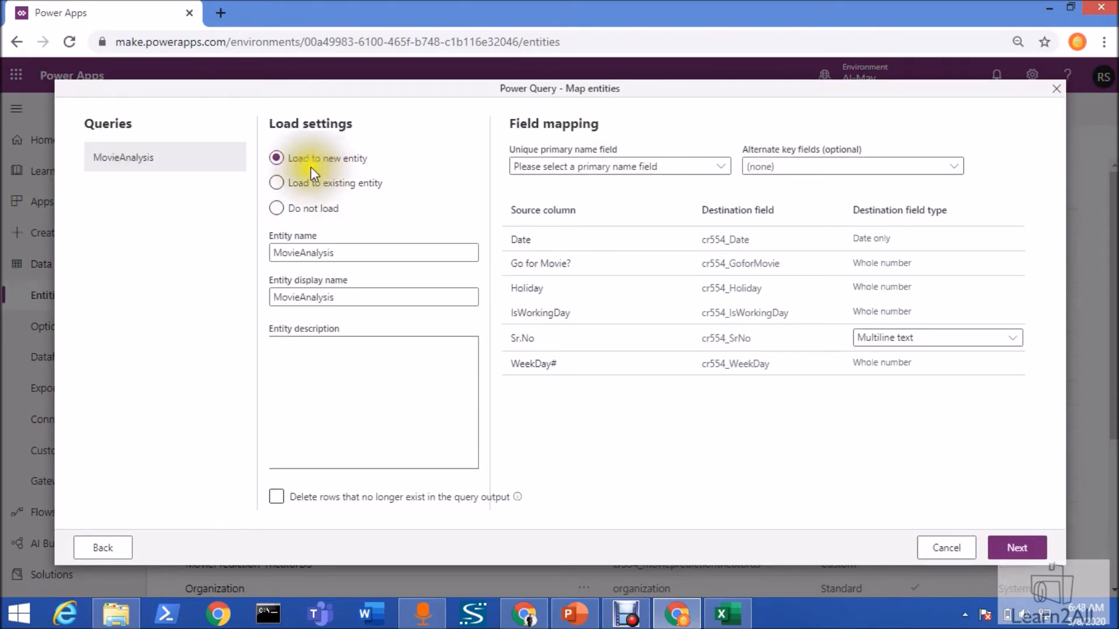
click(372, 252)
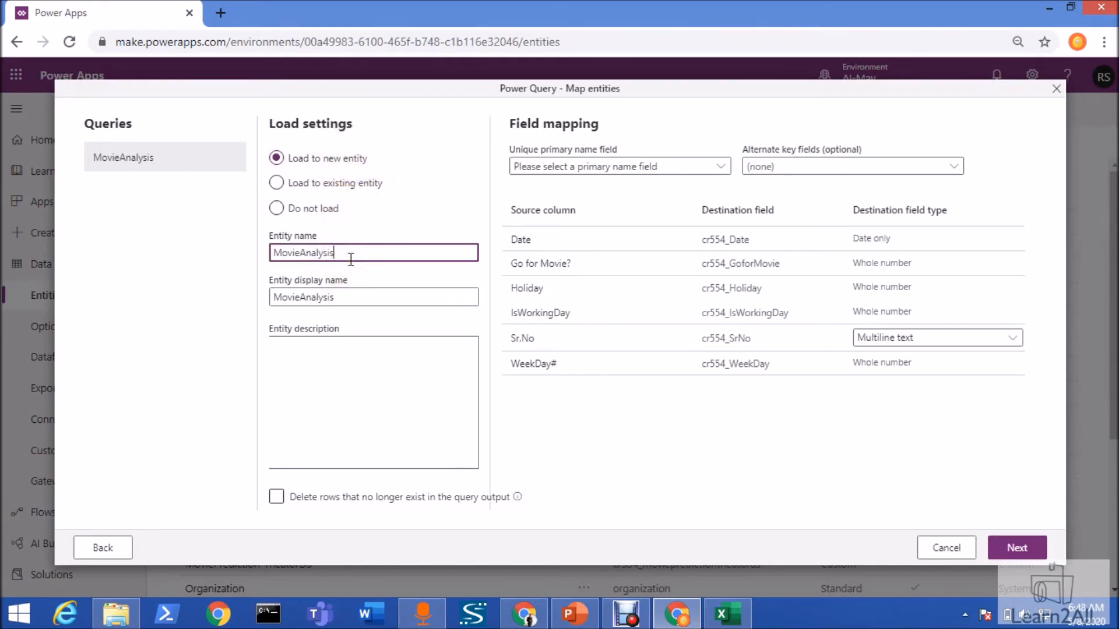
text(-Dev)
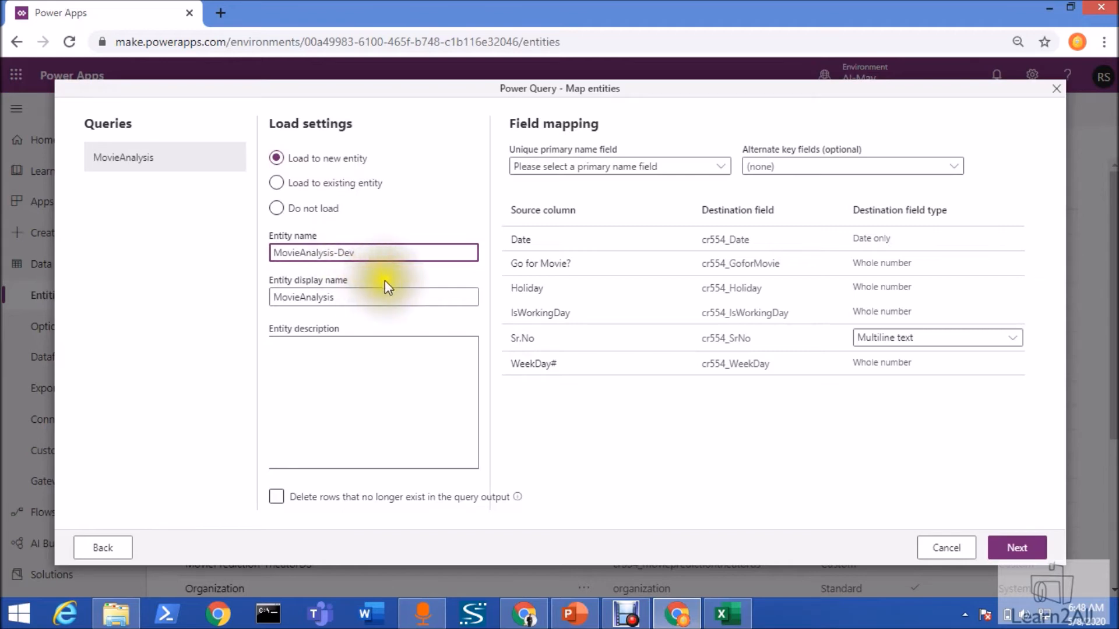
text(-)
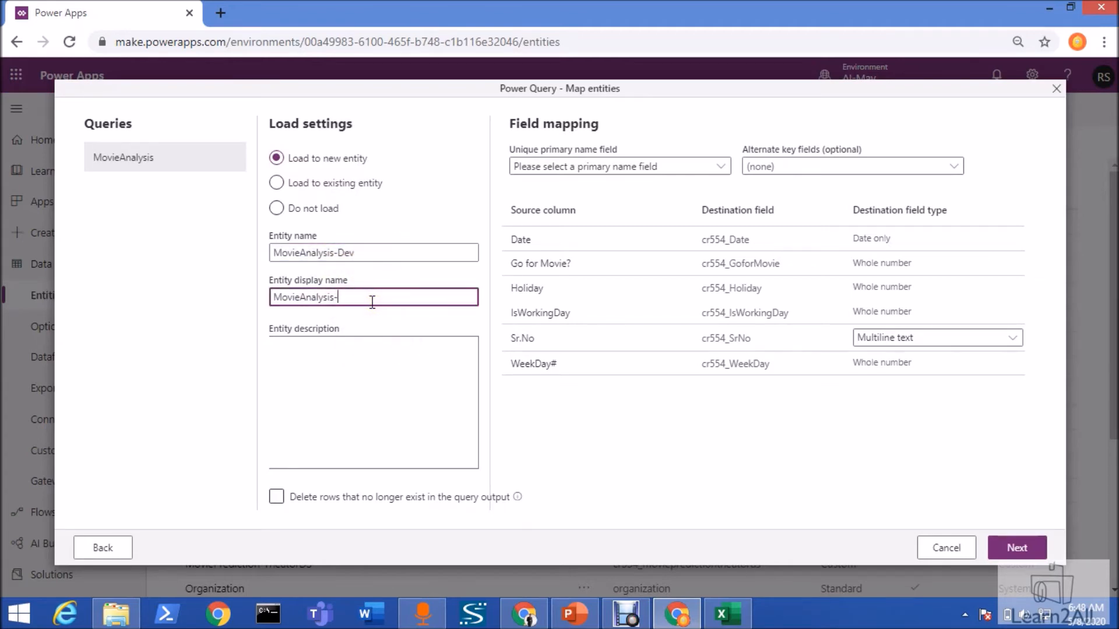
text(Dev)
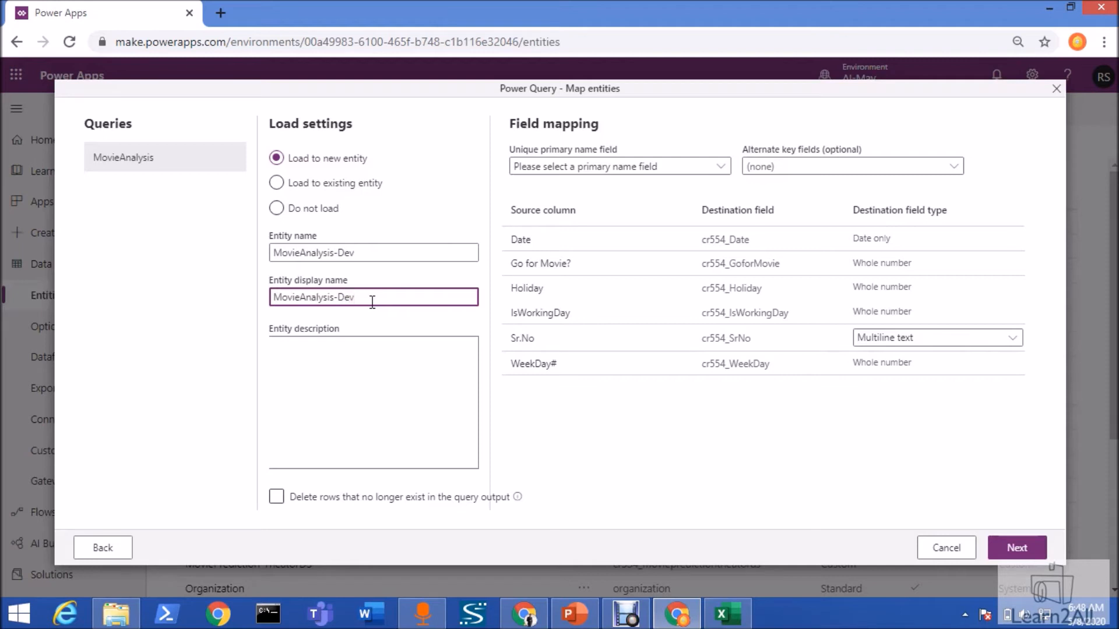
click(276, 497)
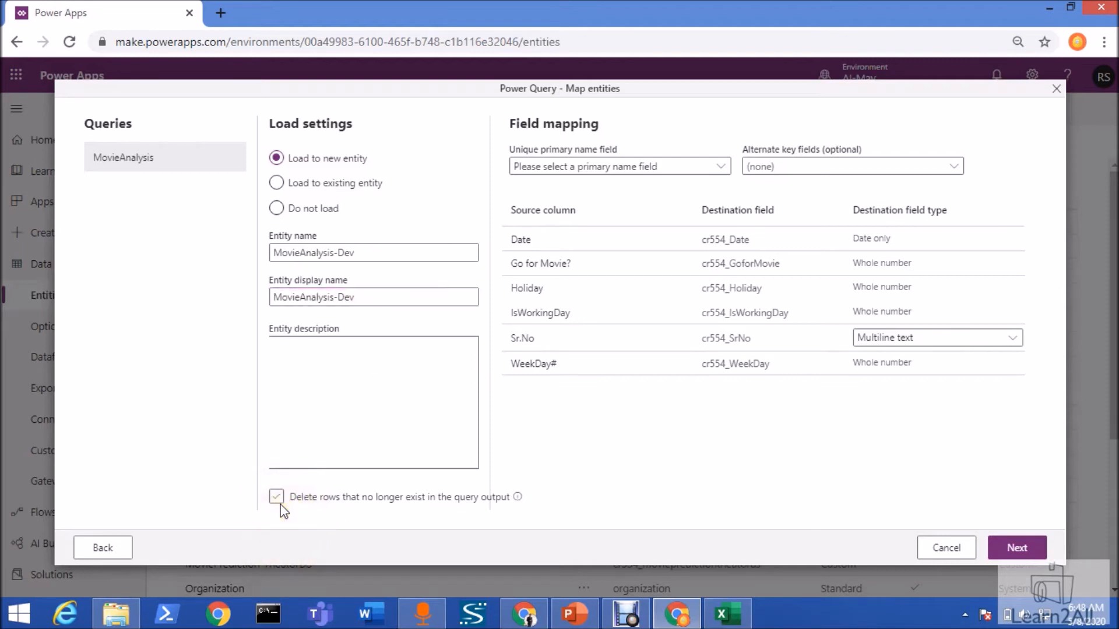
click(276, 497)
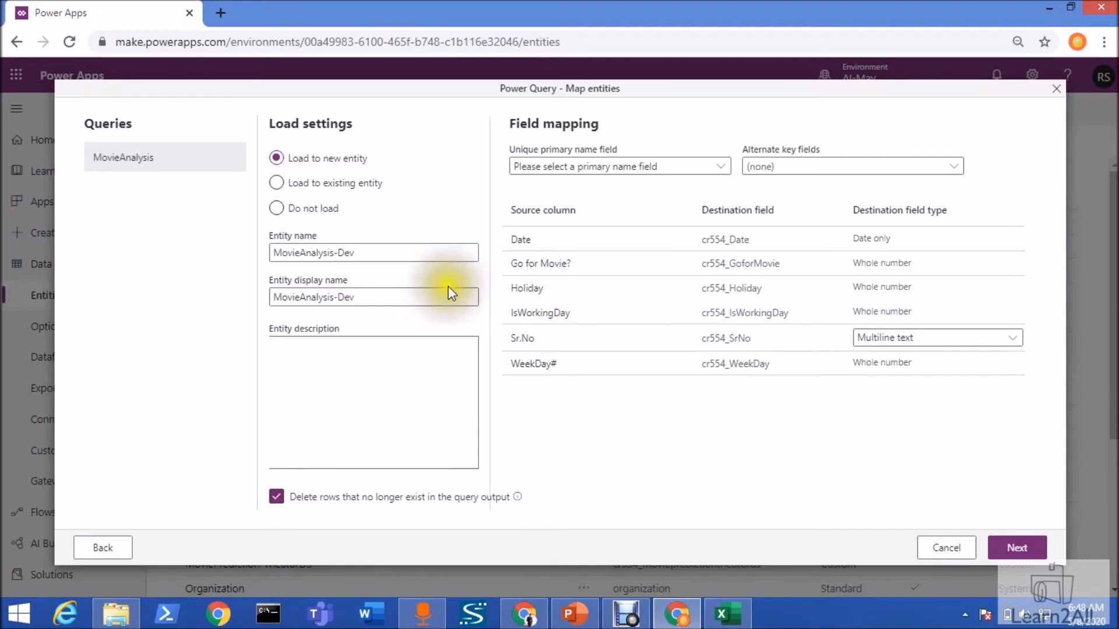
Use Sr.No as primary name field and cr554_SrNo as the alternate key.
click(618, 166)
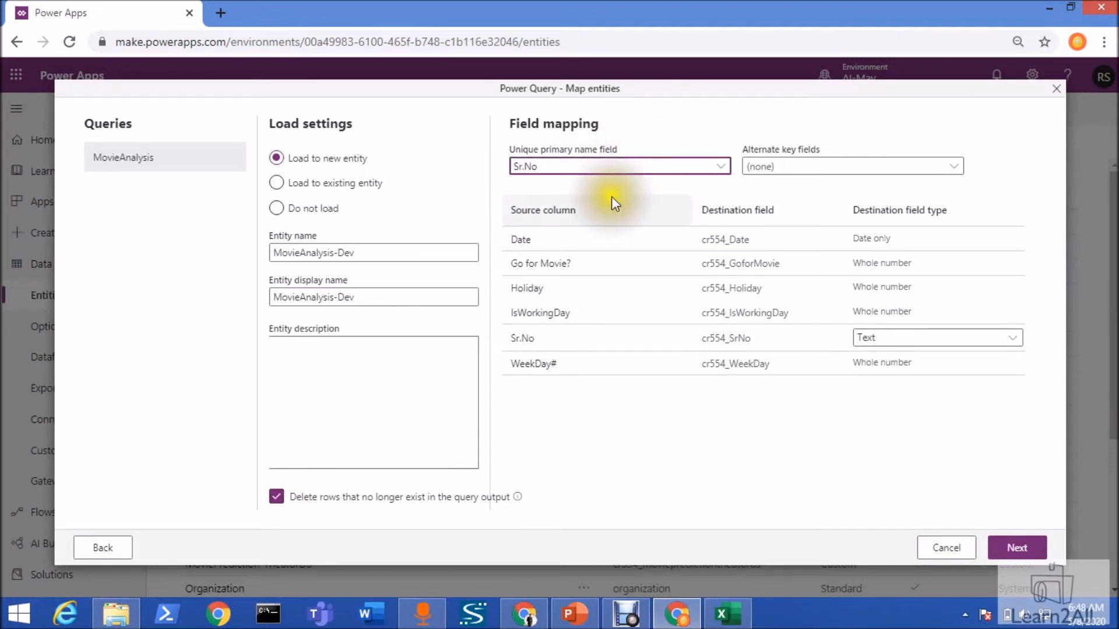
click(952, 166)
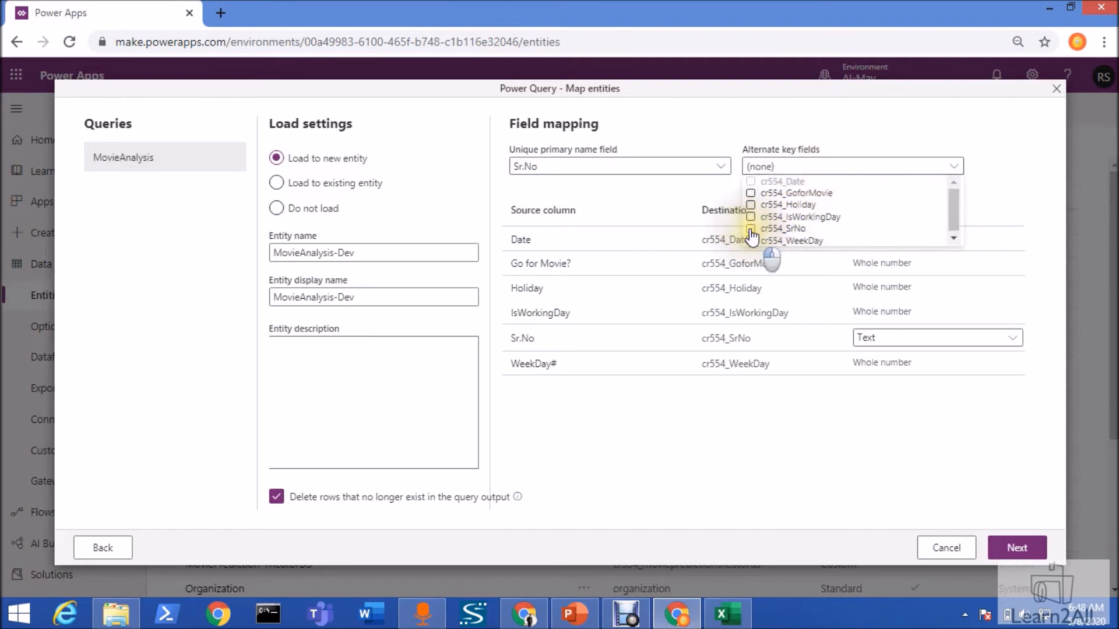
click(751, 228)
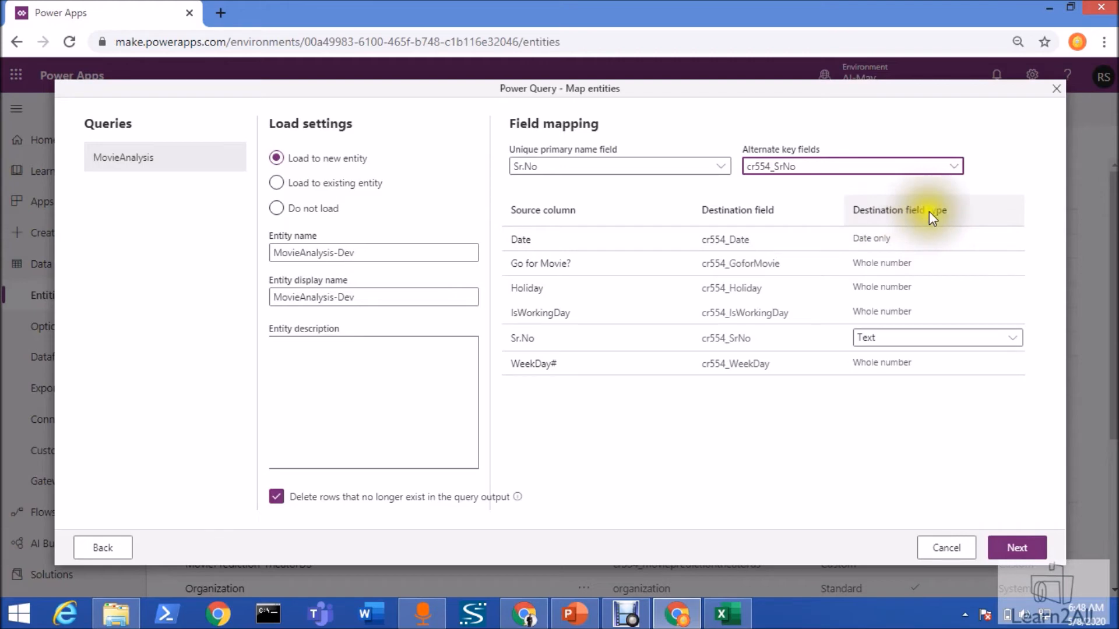
mouse_move(908, 276)
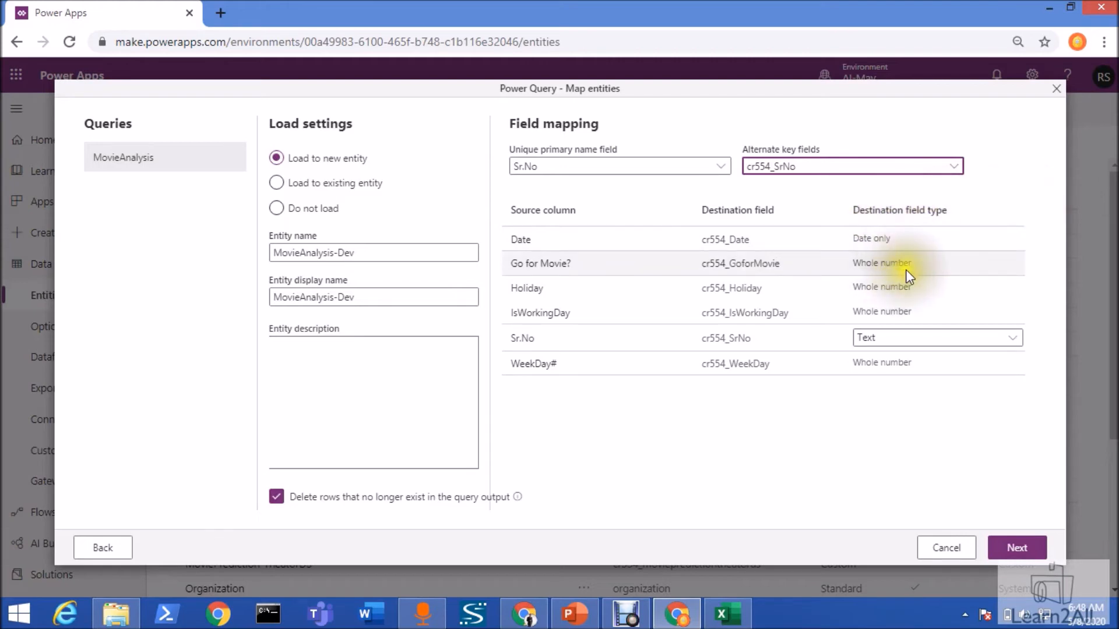
mouse_move(918, 288)
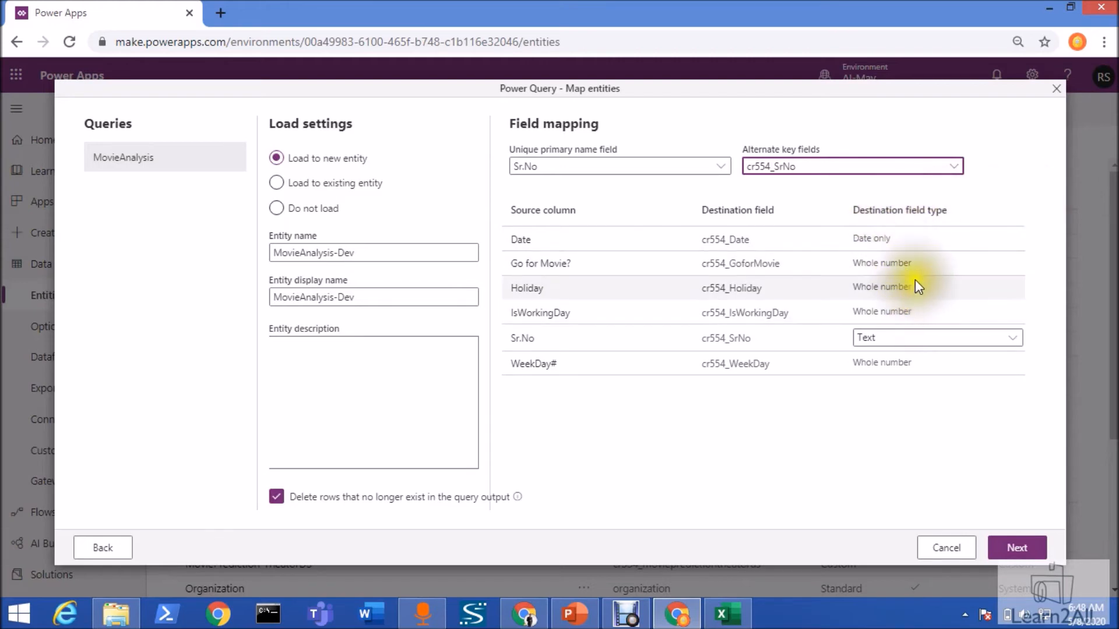
mouse_move(566, 269)
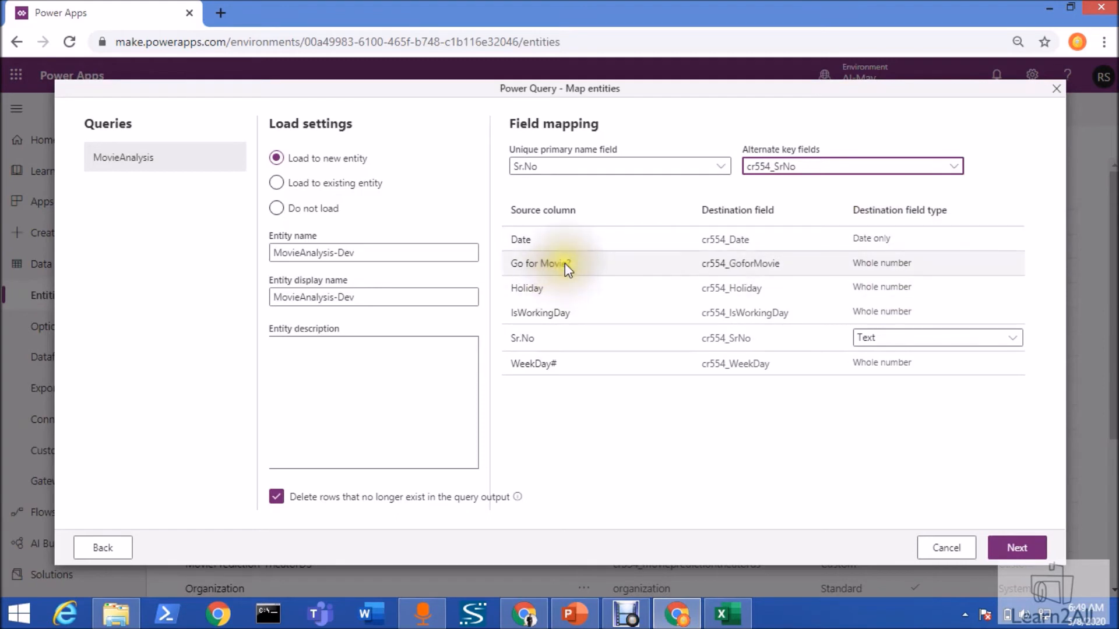
mouse_move(899, 283)
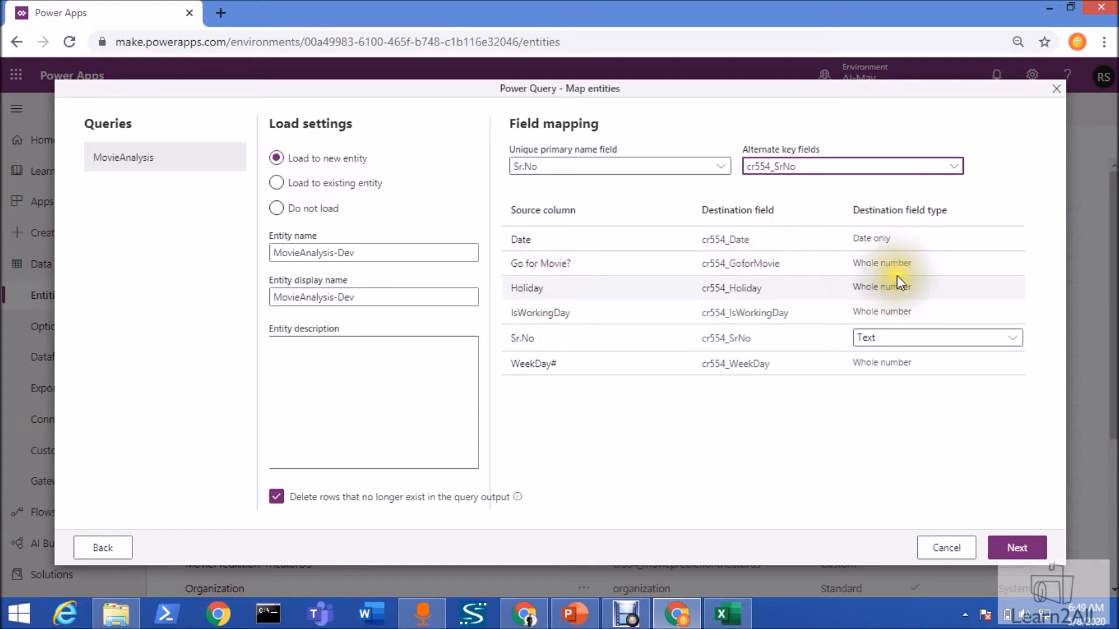
mouse_move(924, 285)
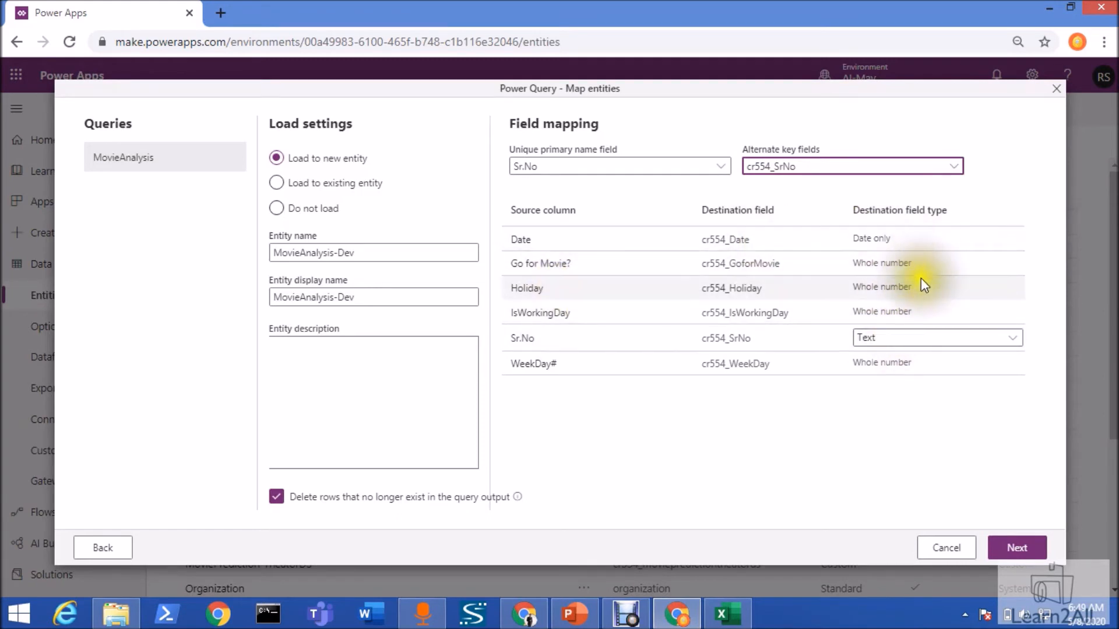
mouse_move(967, 441)
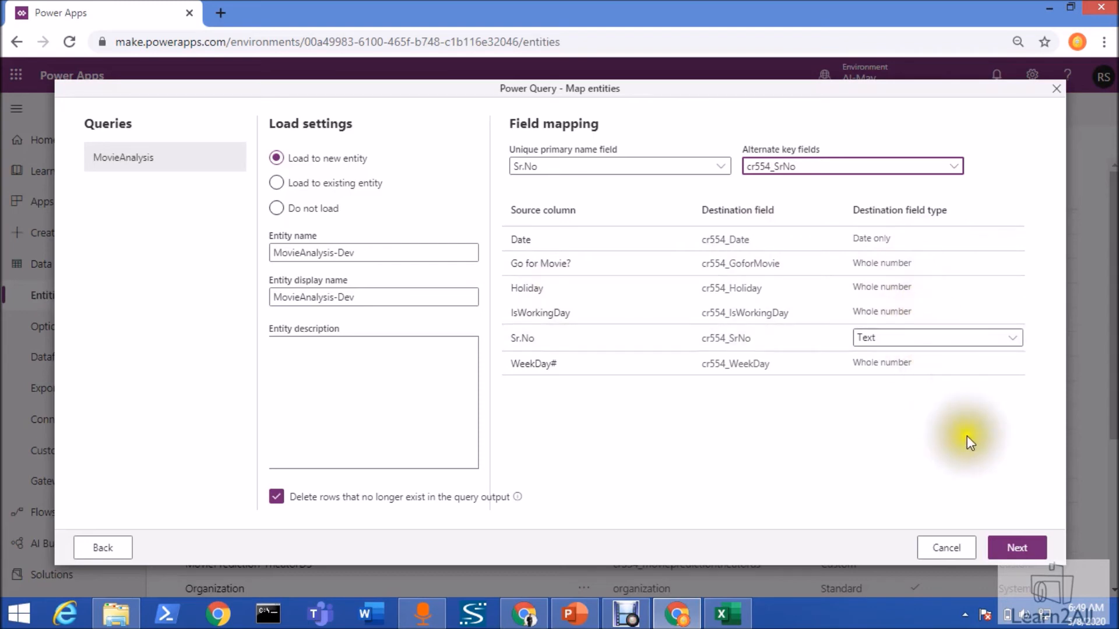
click(1016, 547)
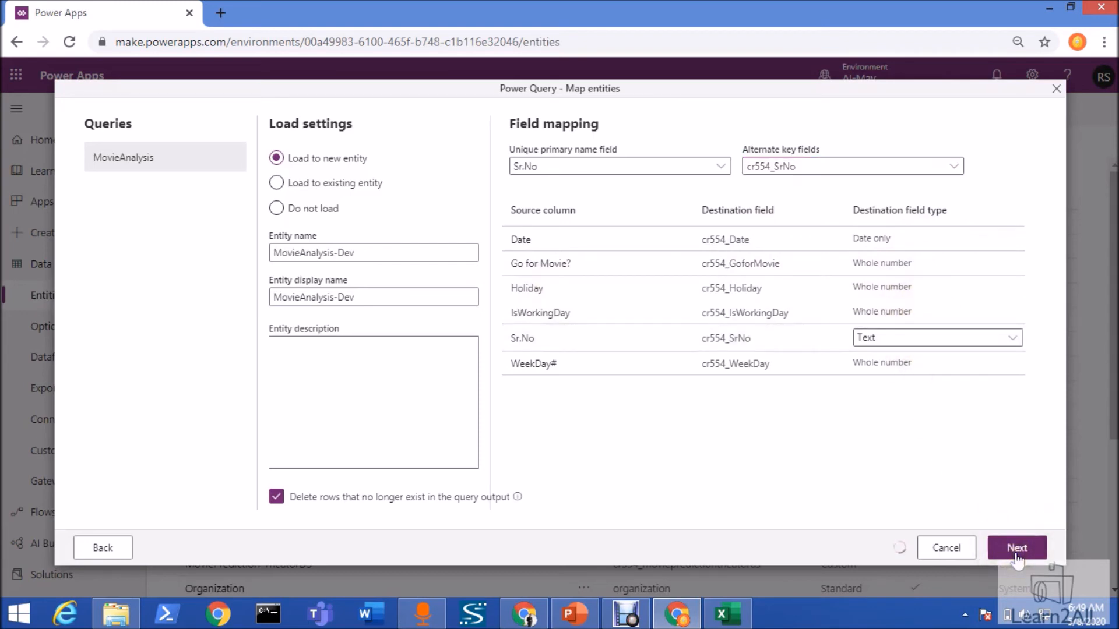
click(1015, 547)
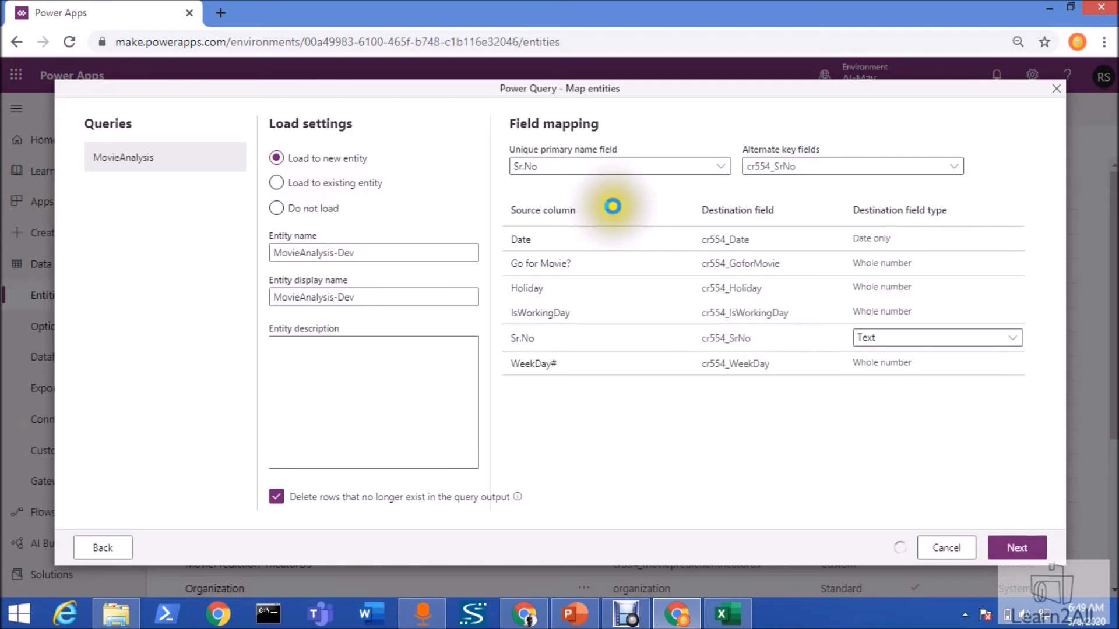
click(1016, 547)
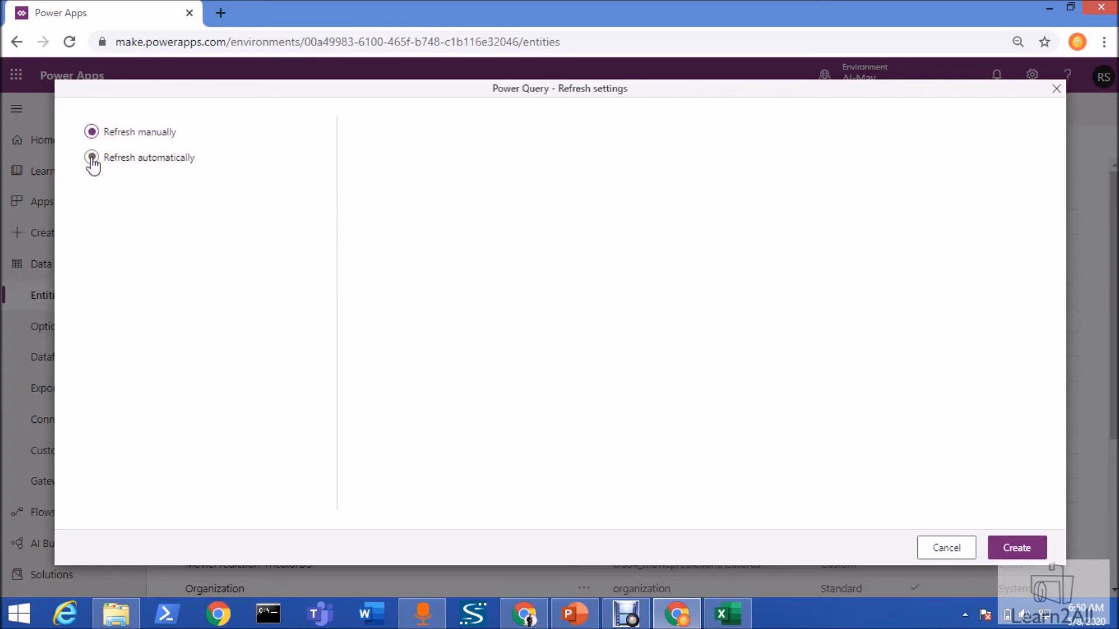
Keep refresh manual after trying automatic, and create the MovieAnalysis-Dev01 entity.
click(91, 157)
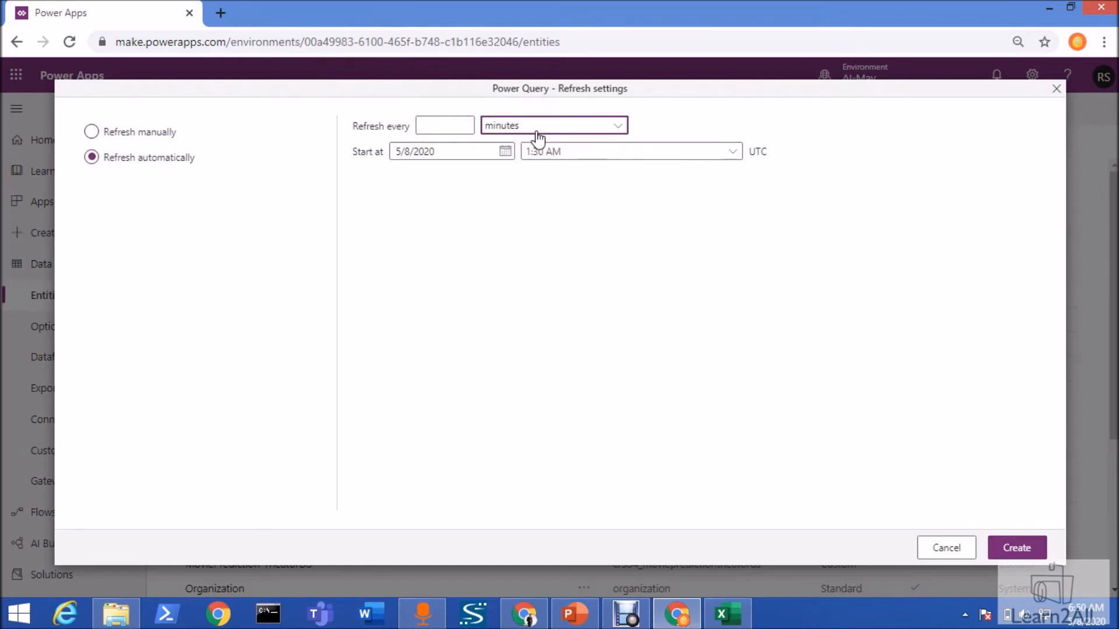
click(553, 125)
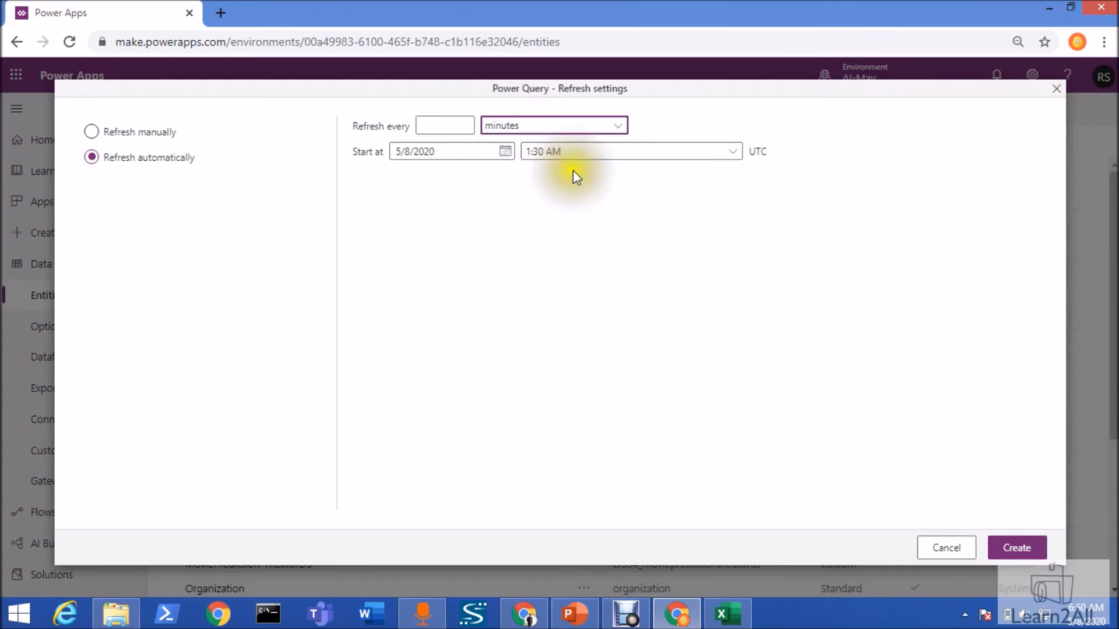
mouse_move(553, 222)
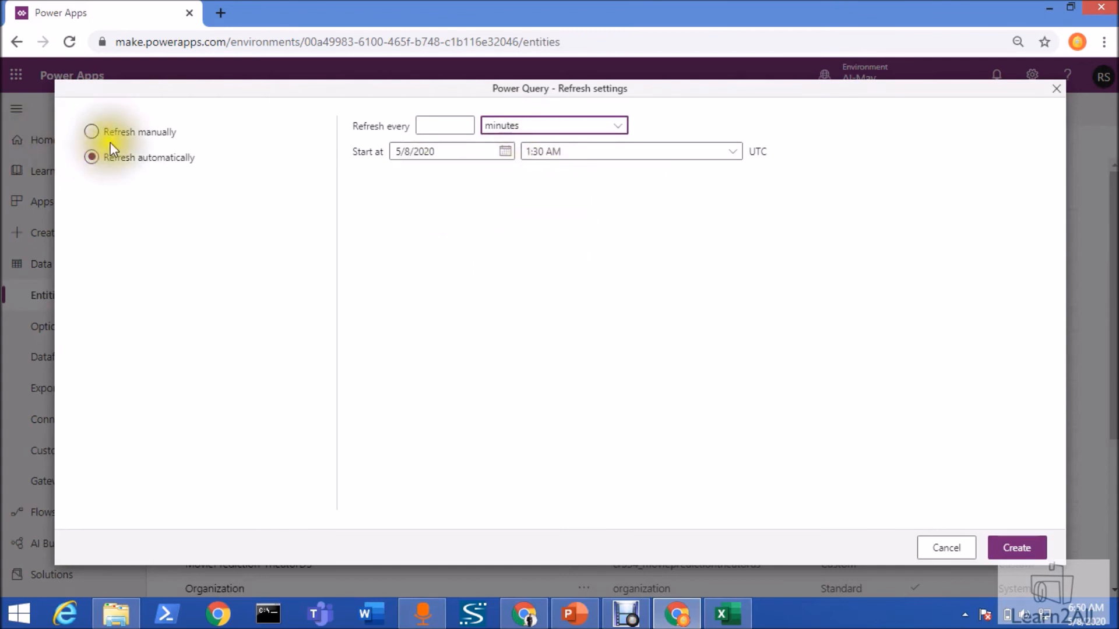
click(92, 132)
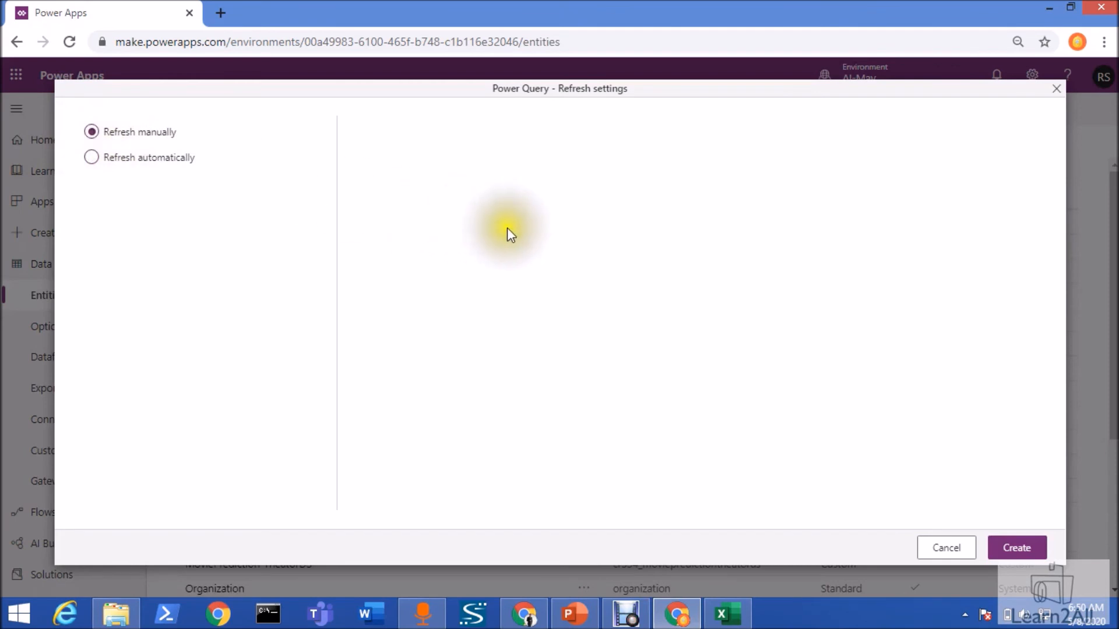
mouse_move(794, 371)
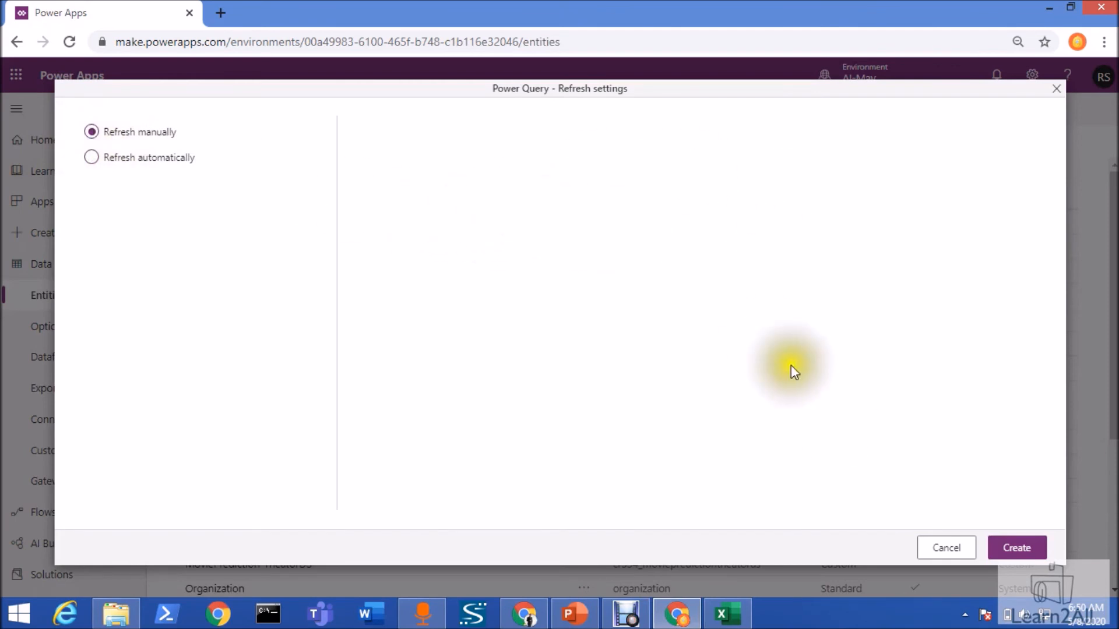
mouse_move(1016, 547)
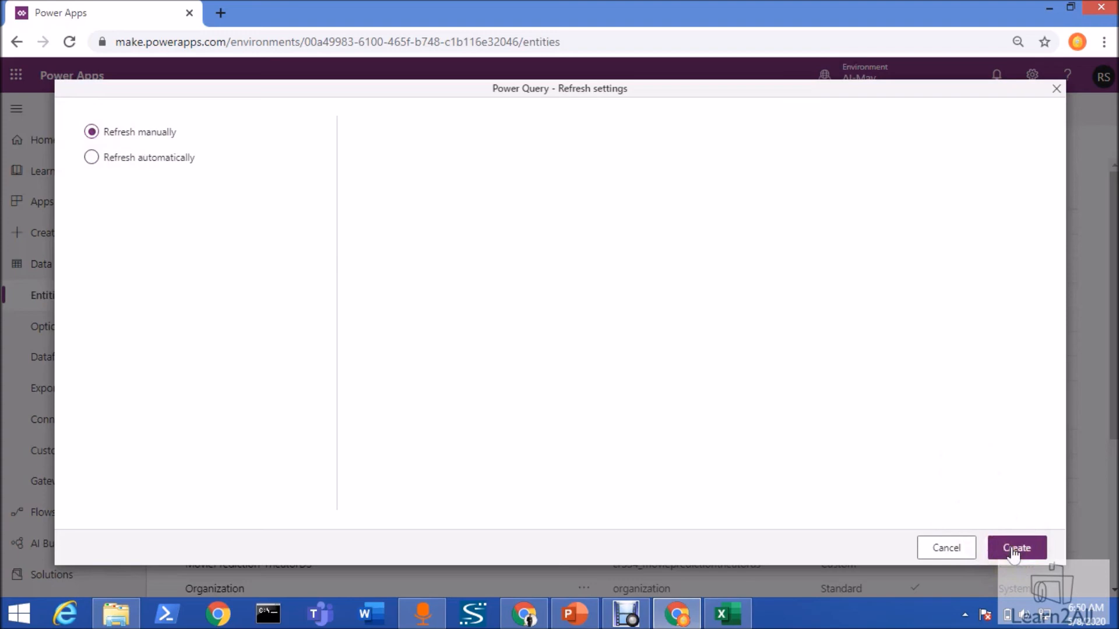
click(1016, 547)
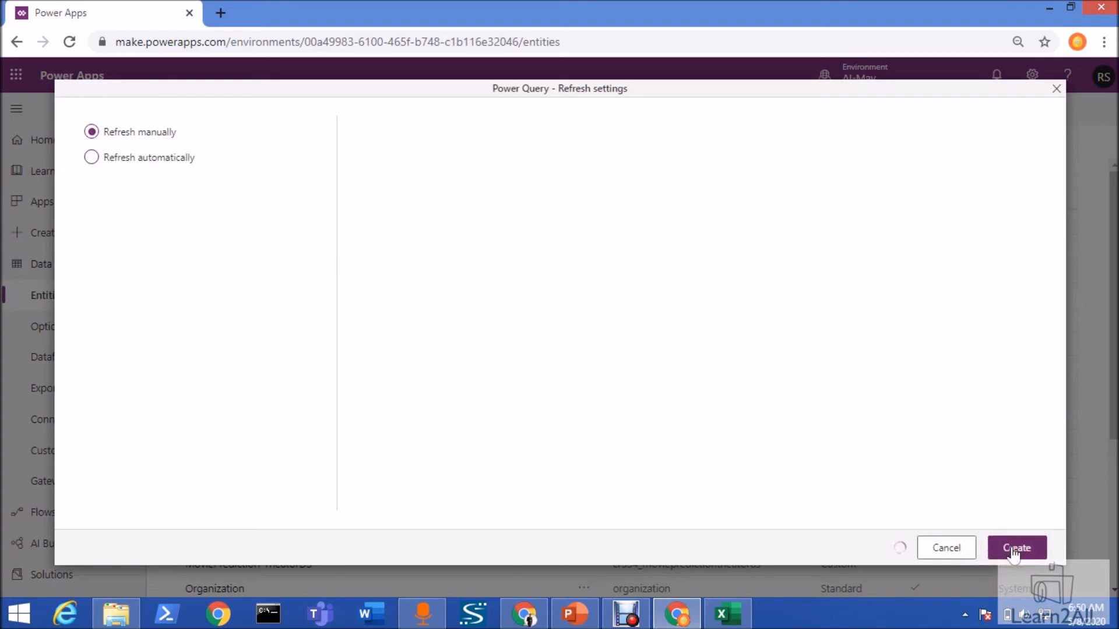
click(1016, 548)
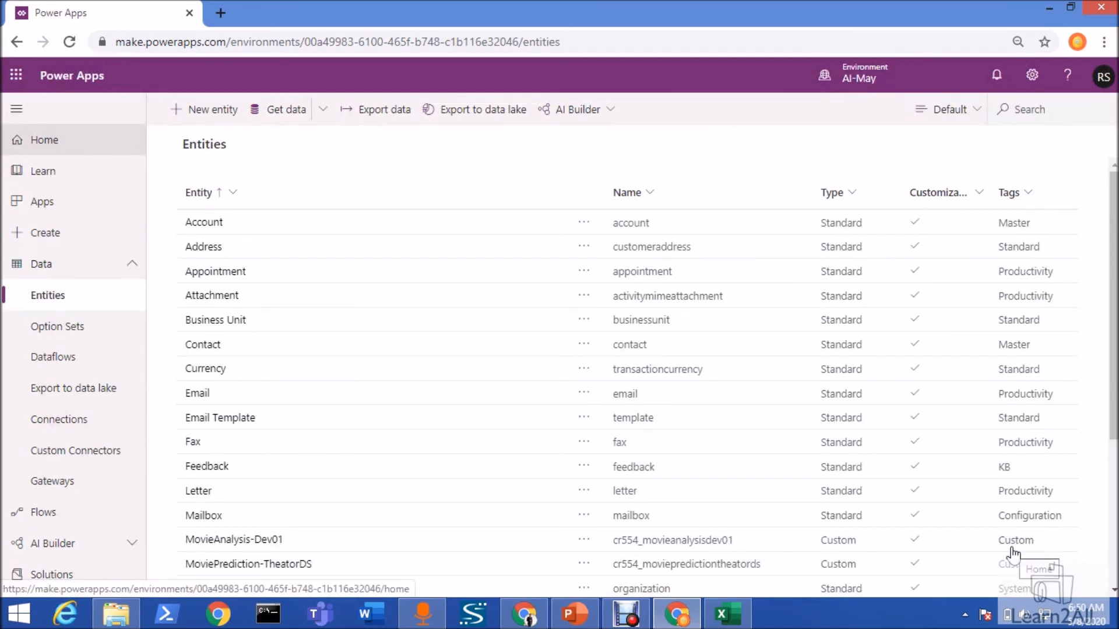
mouse_move(253, 547)
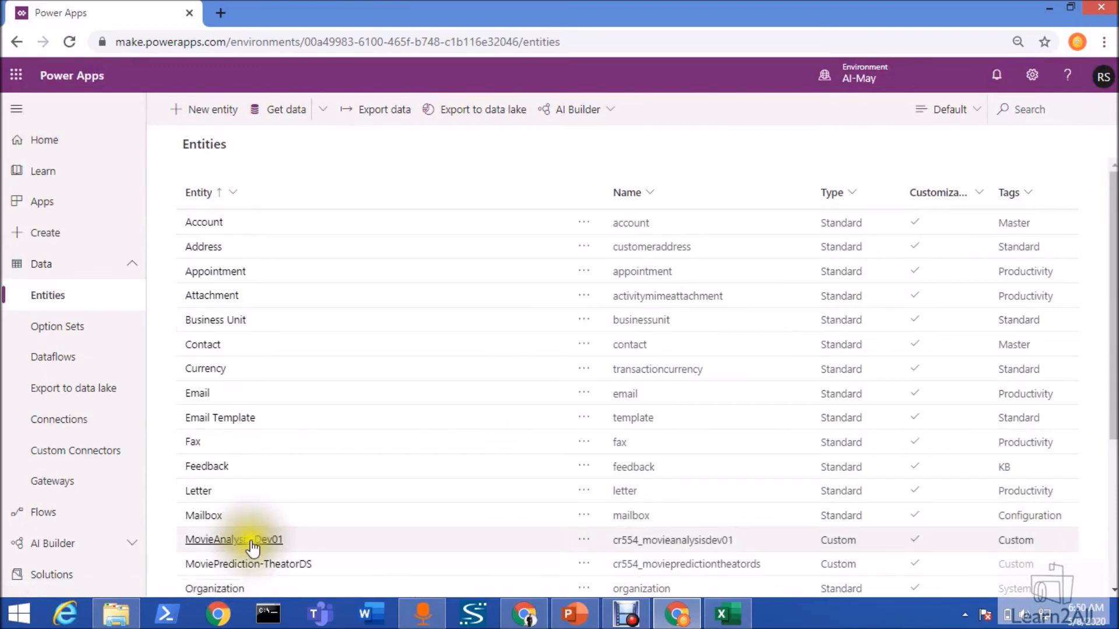
mouse_move(281, 557)
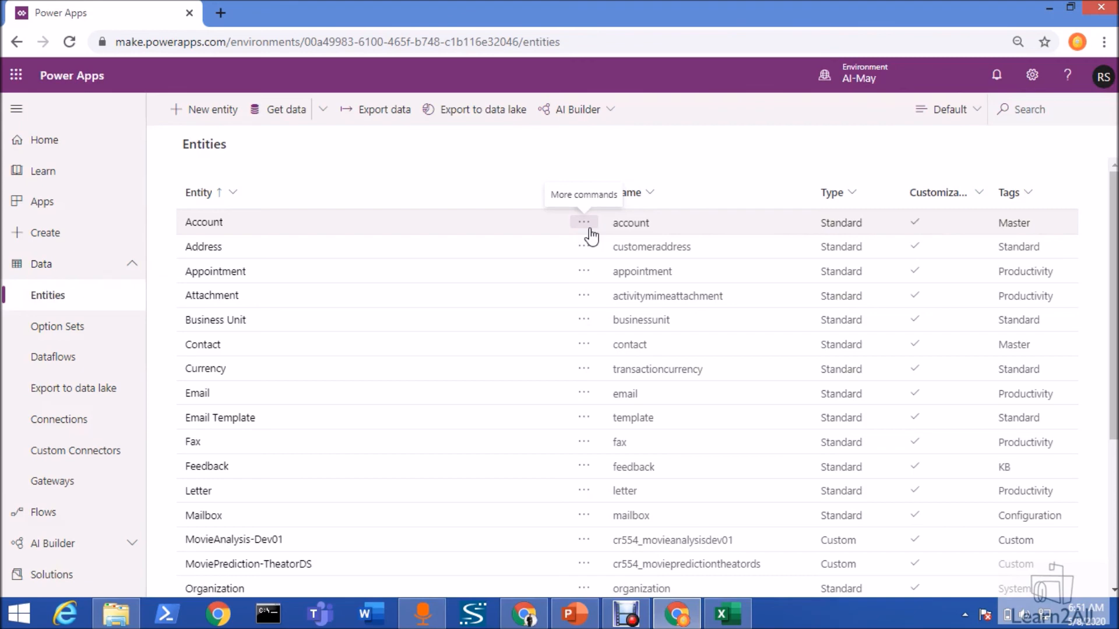
click(299, 13)
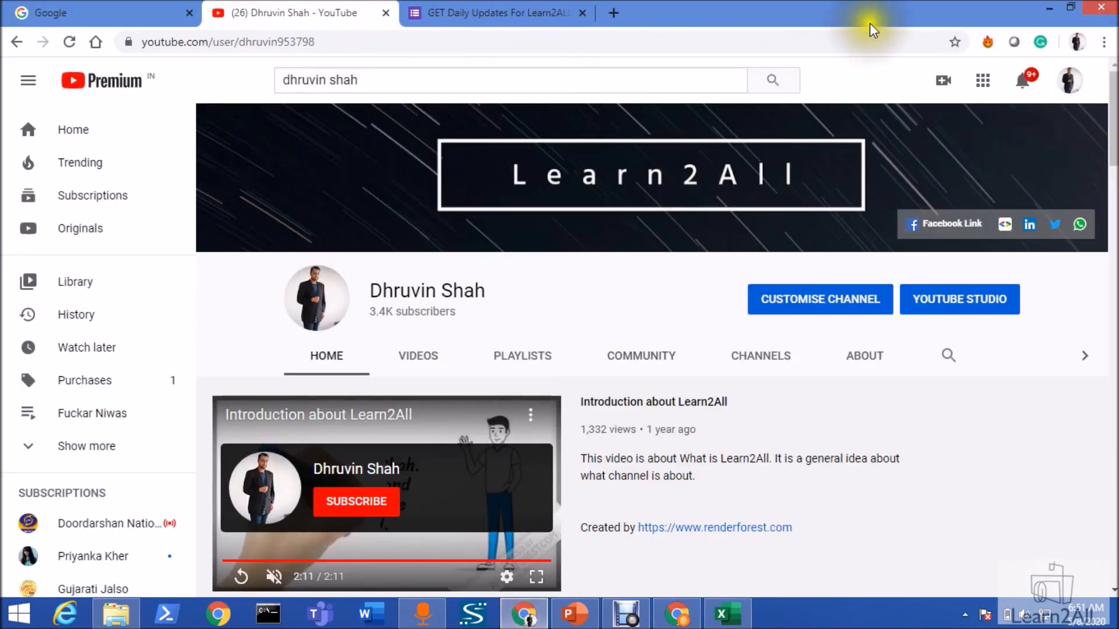
mouse_move(717, 184)
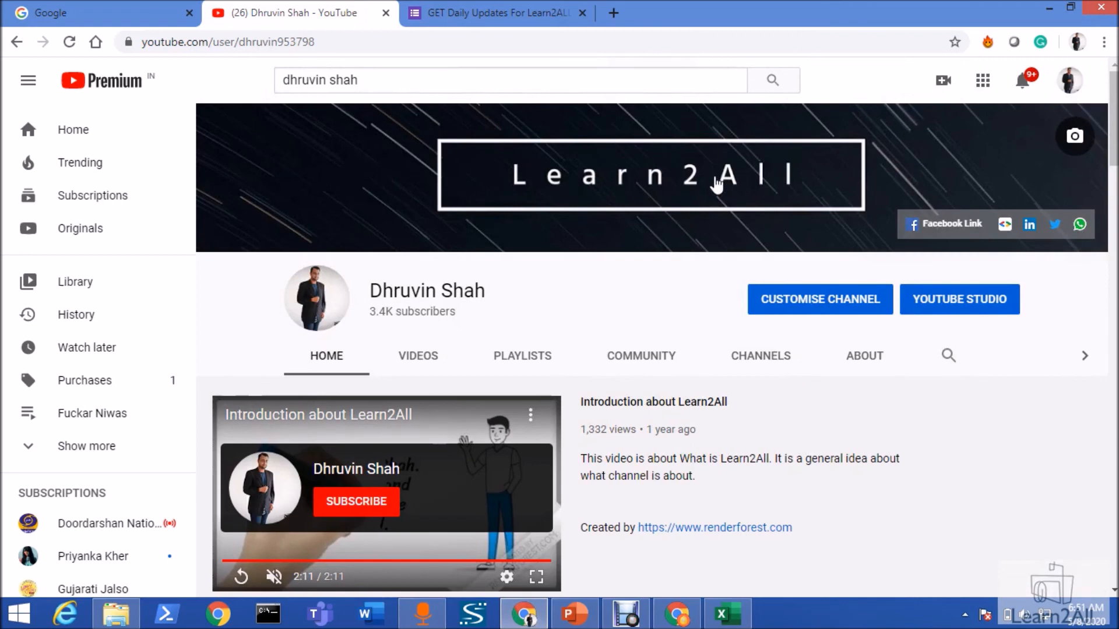
mouse_move(1026, 257)
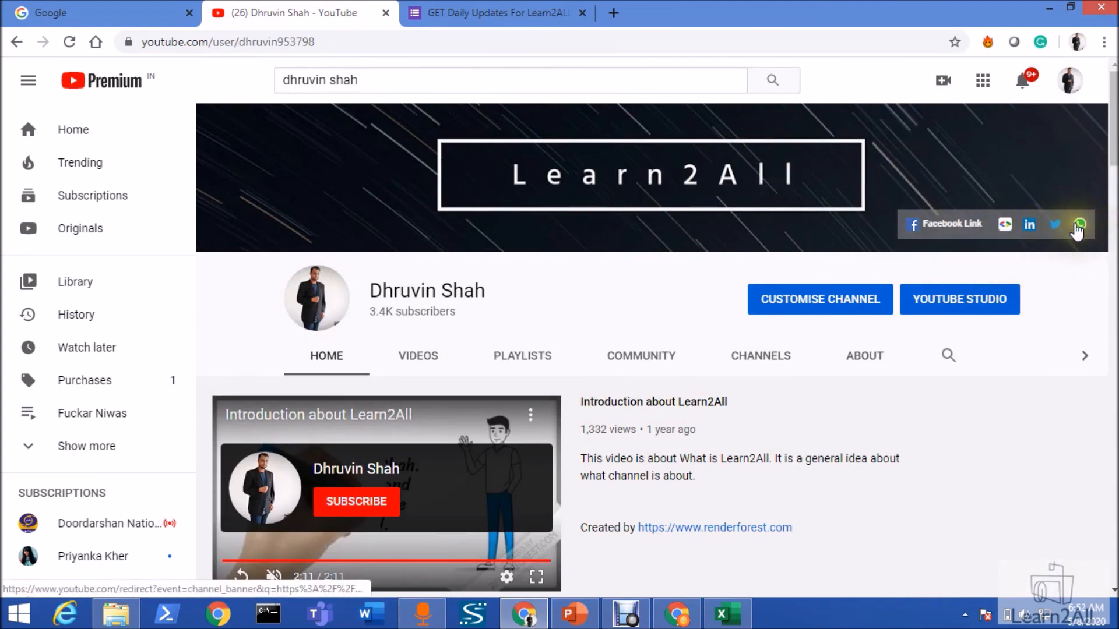
mouse_move(1008, 235)
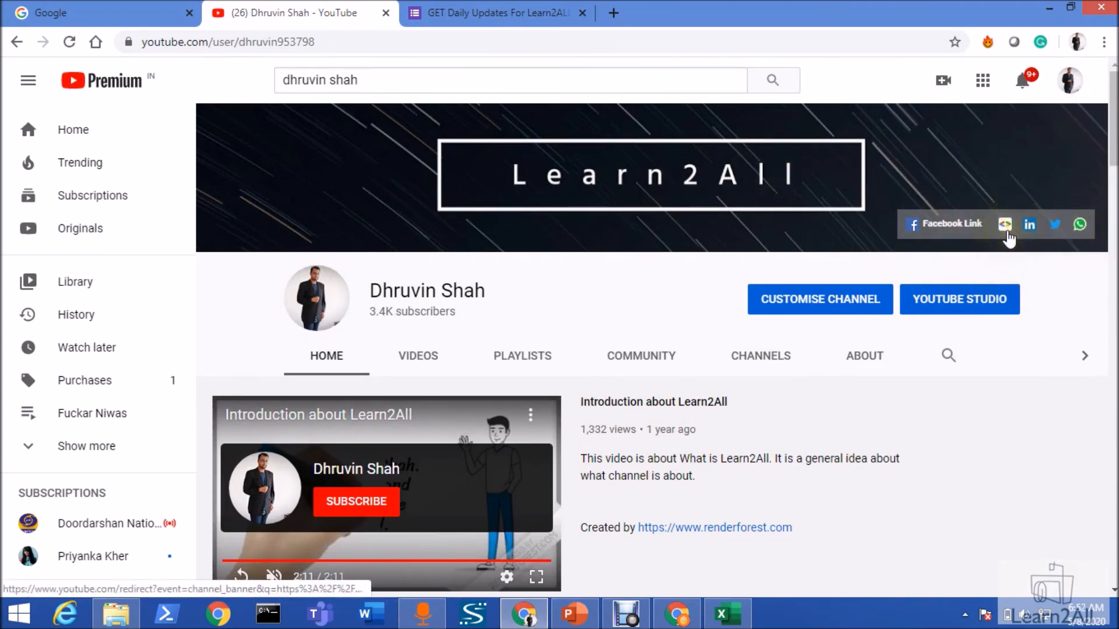
mouse_move(1078, 224)
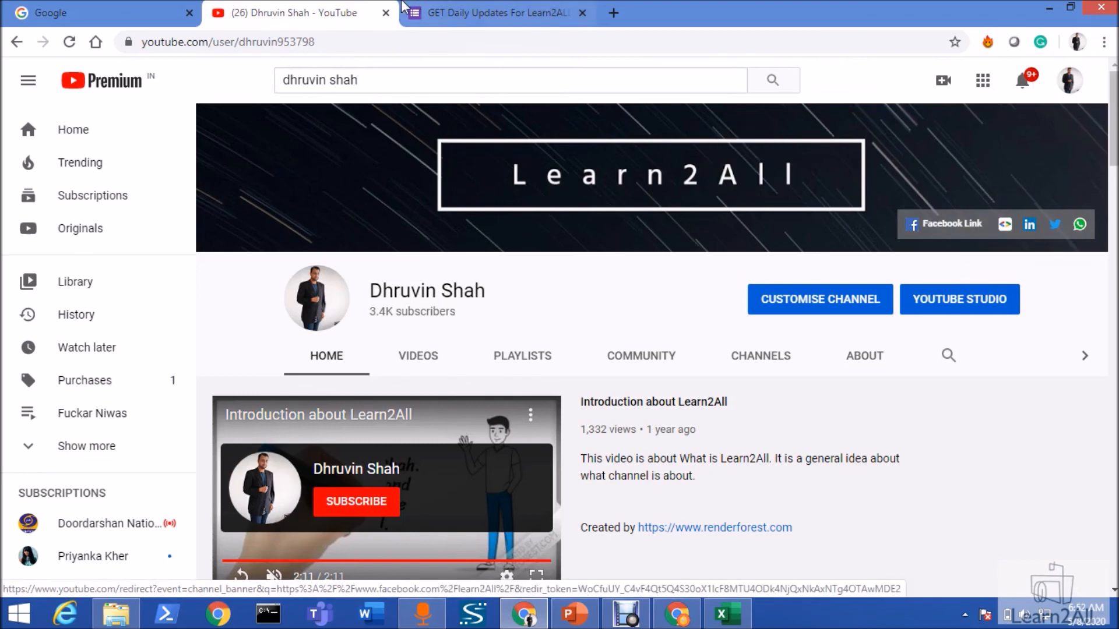
click(493, 13)
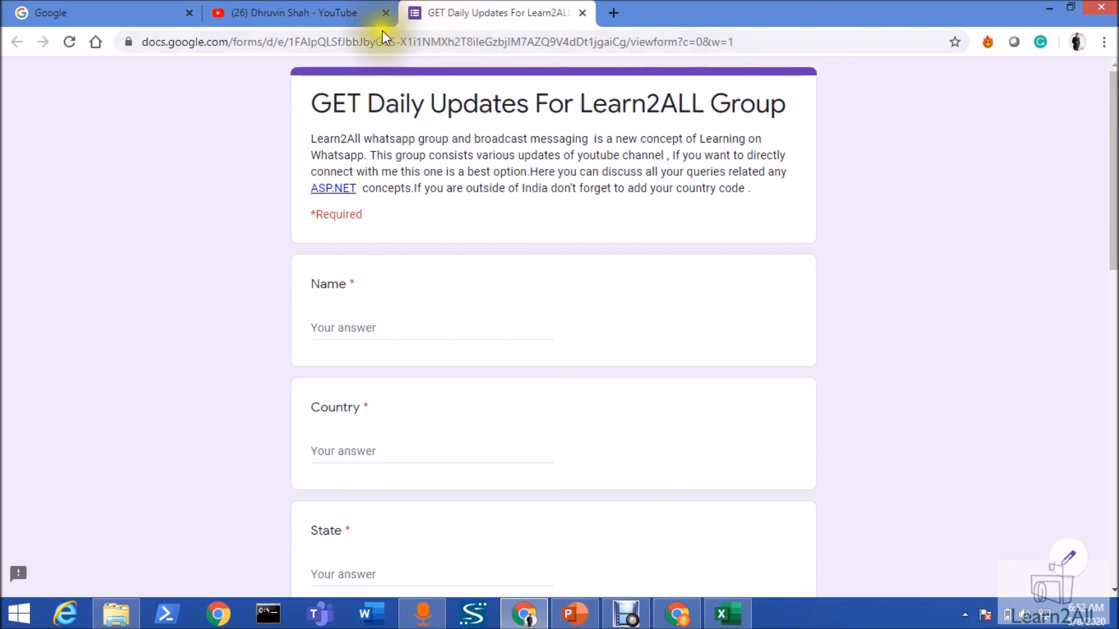
click(293, 13)
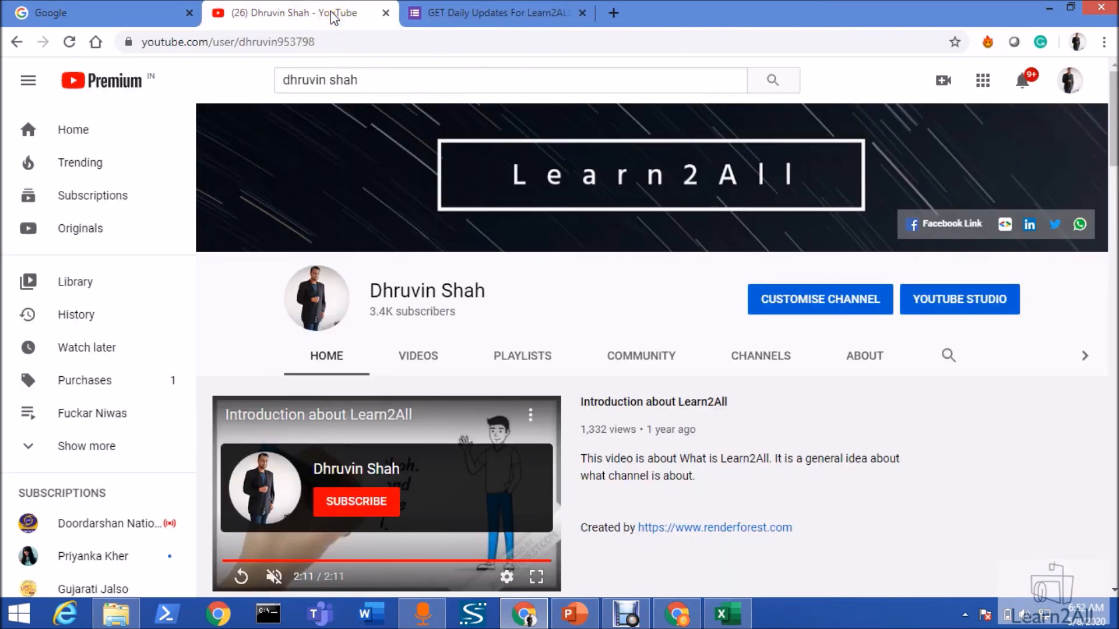